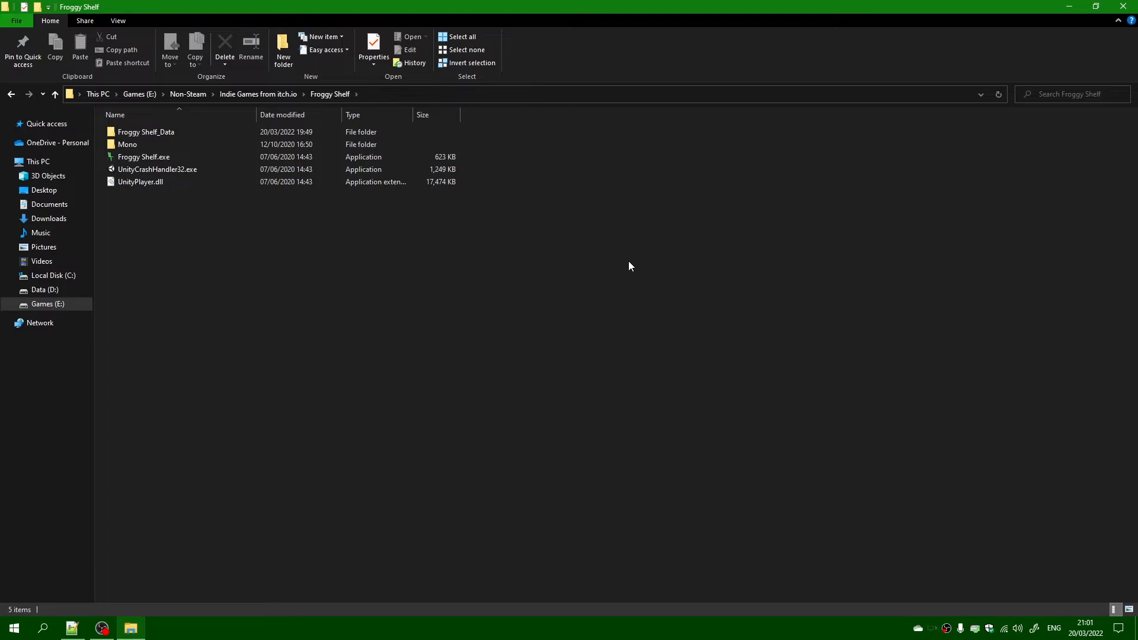
mouse_move(631, 264)
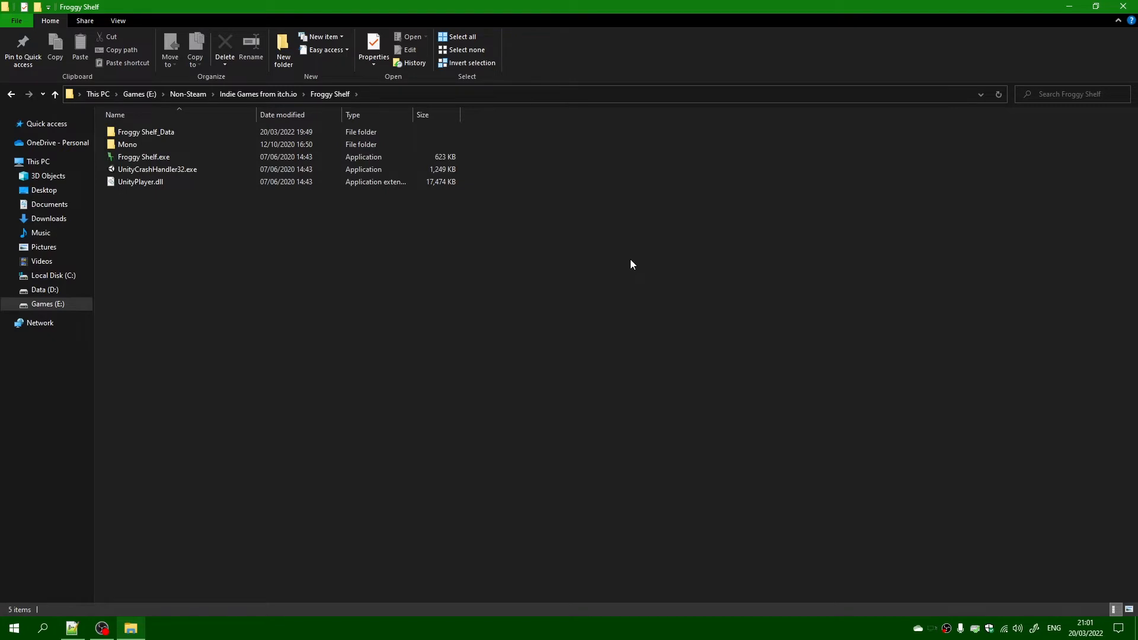
Step: Launch Froggy Shelf.exe and set its configuration to windowed 1024 x 768 at Ultra quality
click(145, 156)
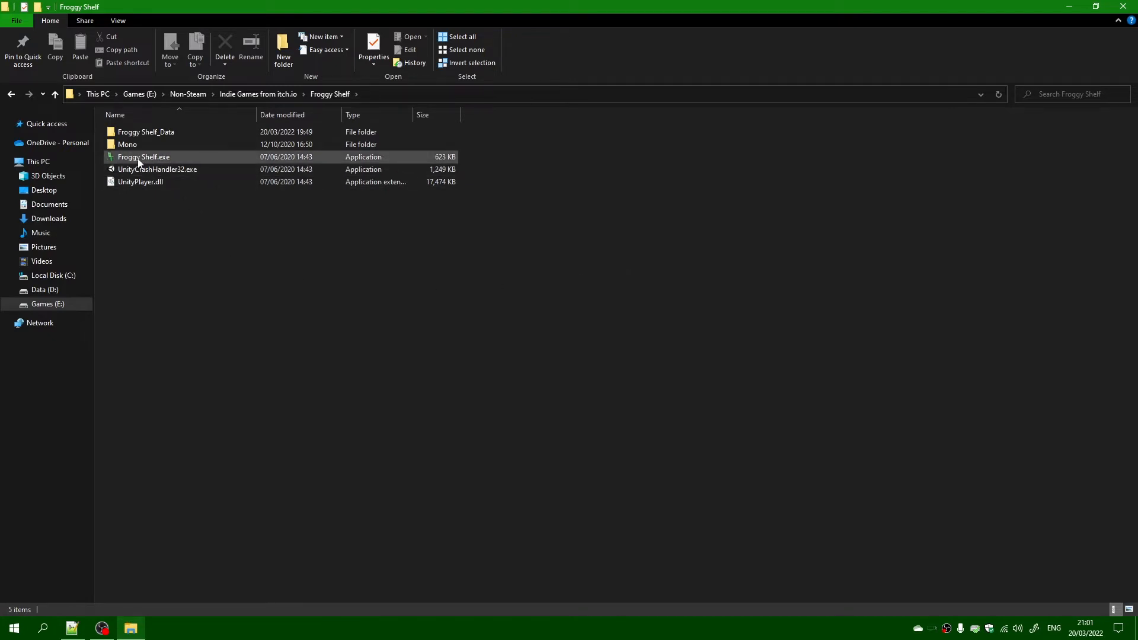
double_click(144, 156)
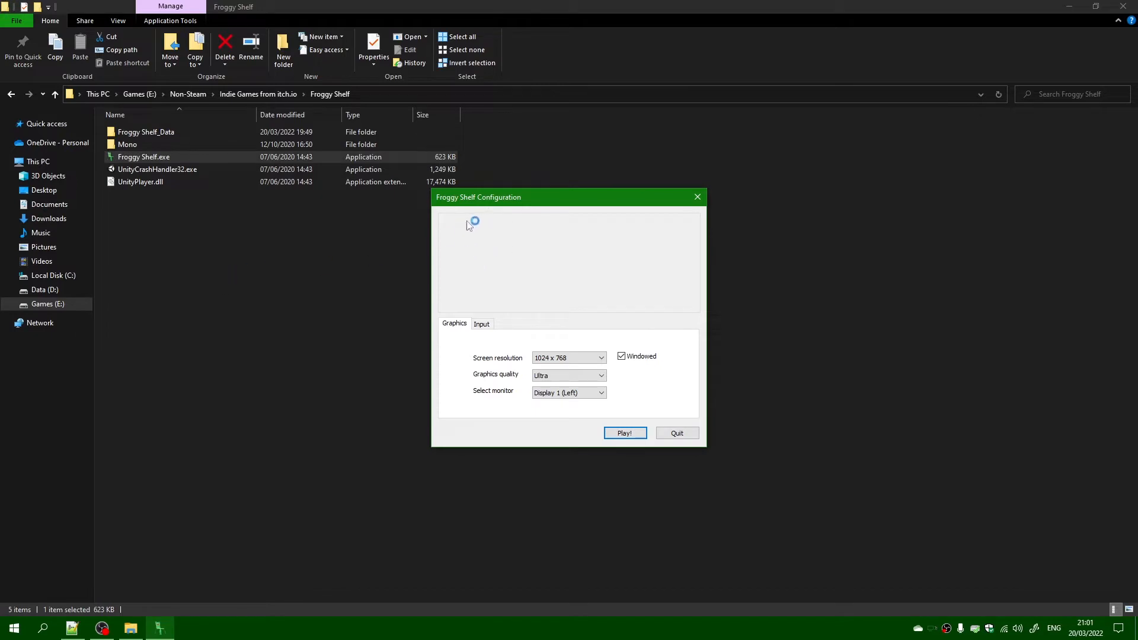
mouse_move(488, 219)
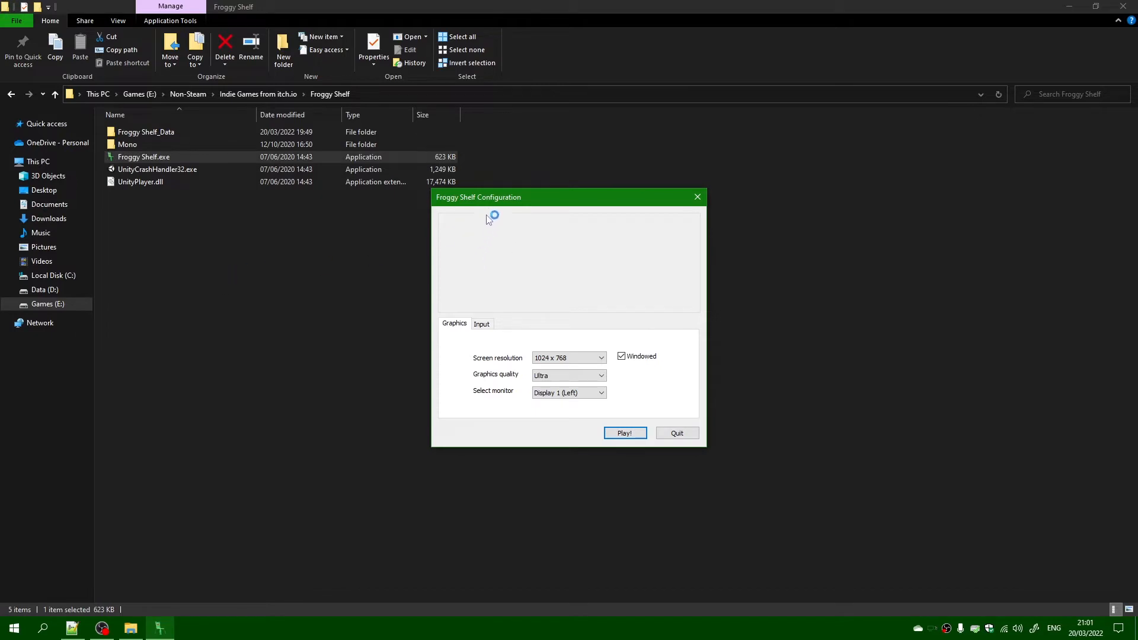
mouse_move(497, 358)
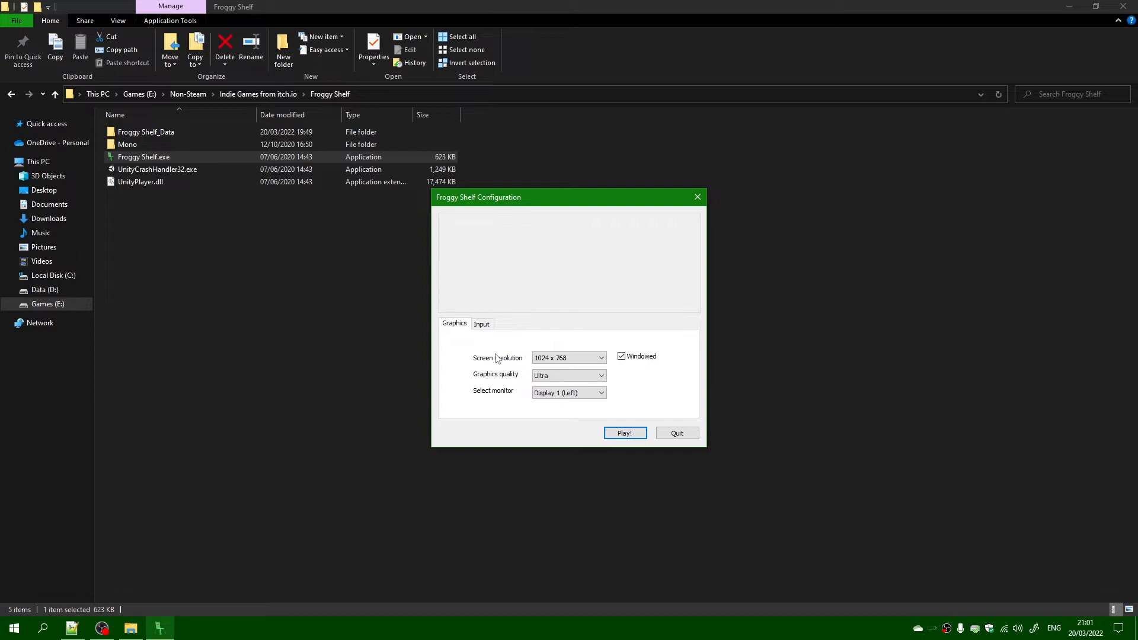
mouse_move(532, 375)
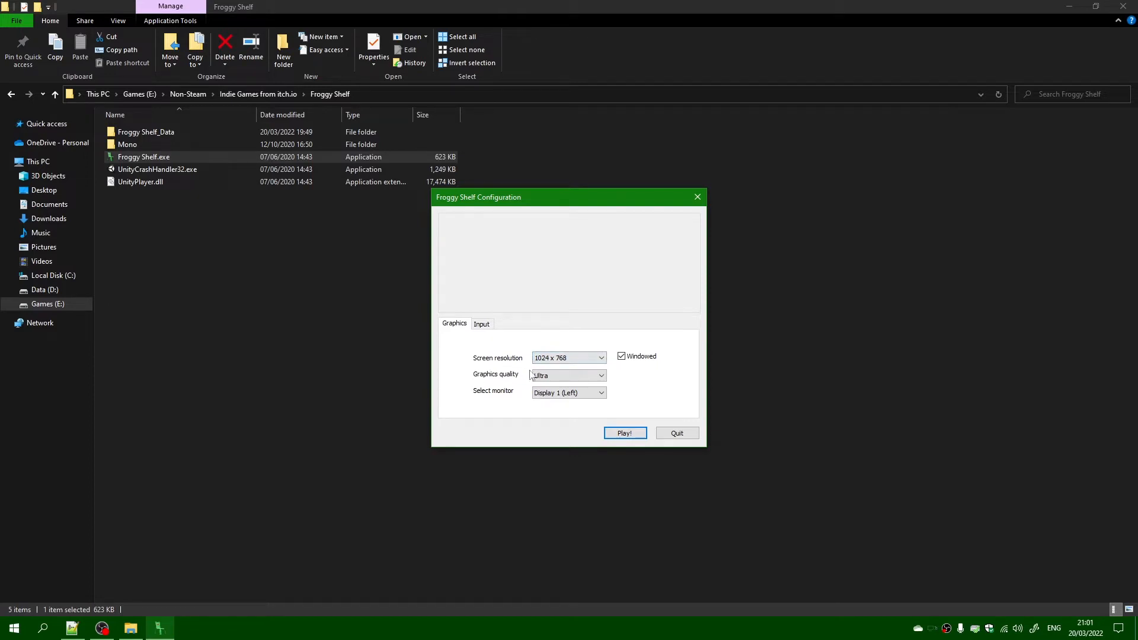
mouse_move(517, 394)
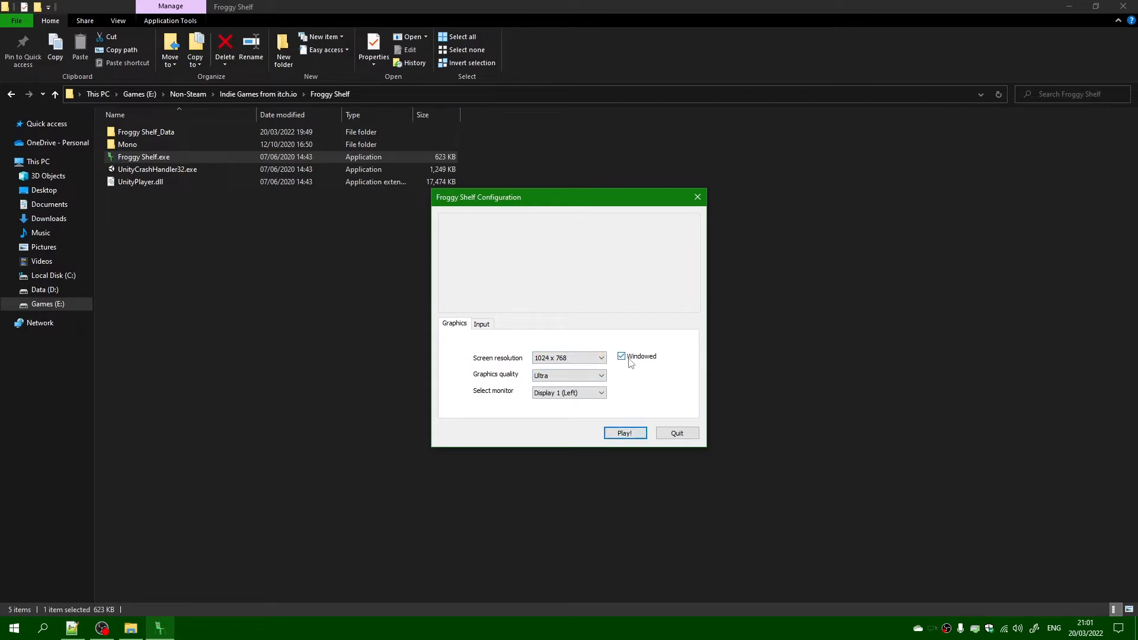
click(621, 355)
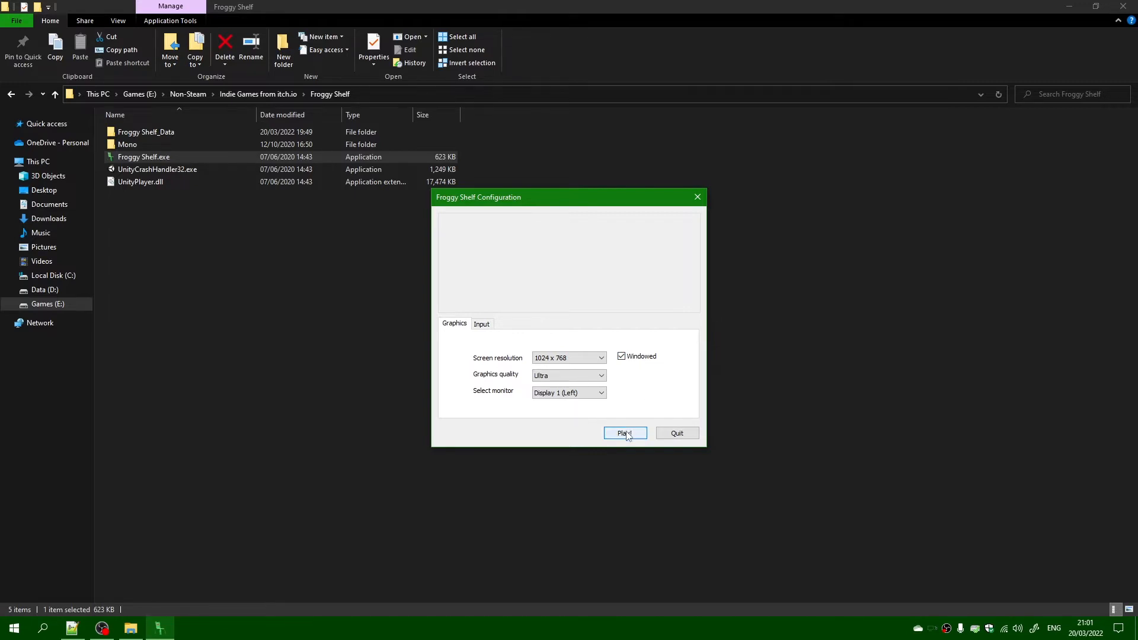
Step: Start the game with Play! so the title screen with Credits, Start and Quit appears
click(624, 433)
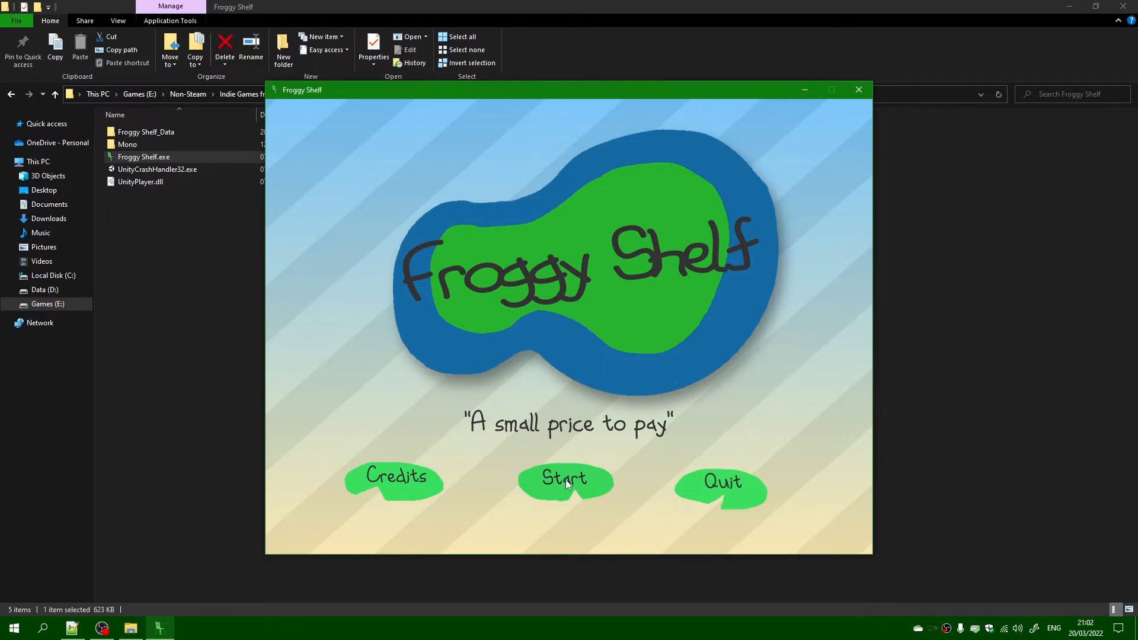
click(564, 480)
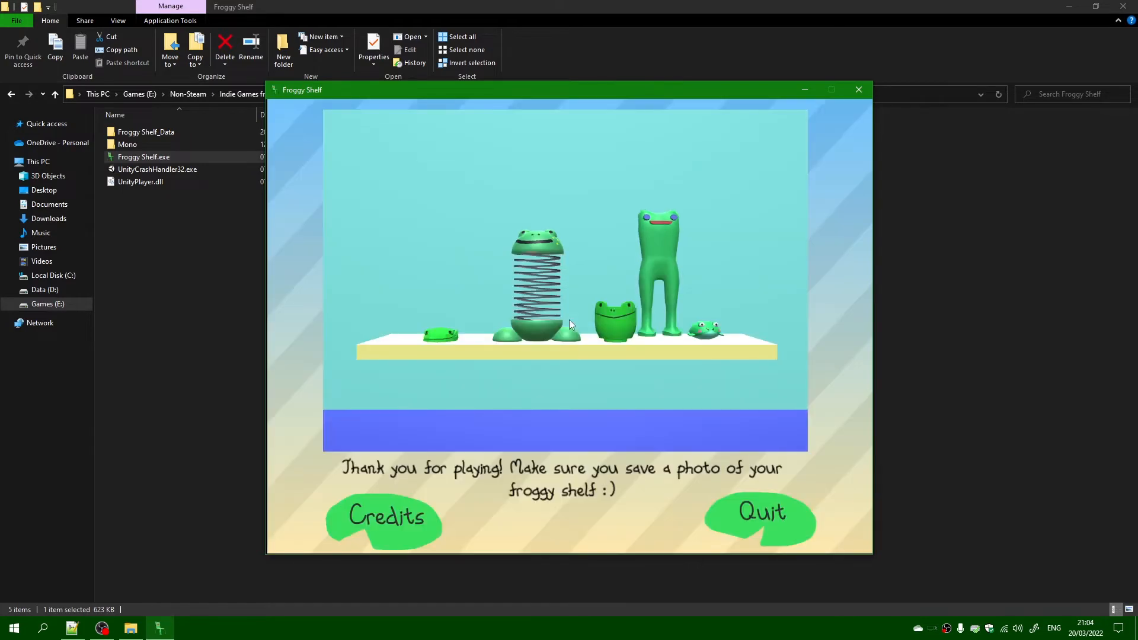
mouse_move(569, 323)
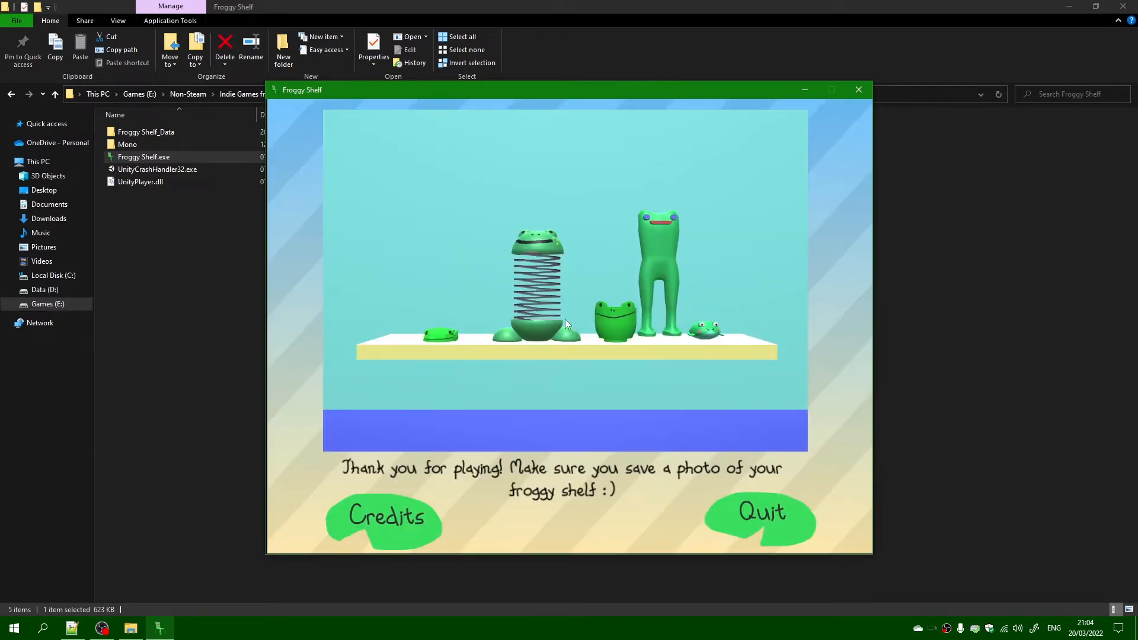
mouse_move(465, 443)
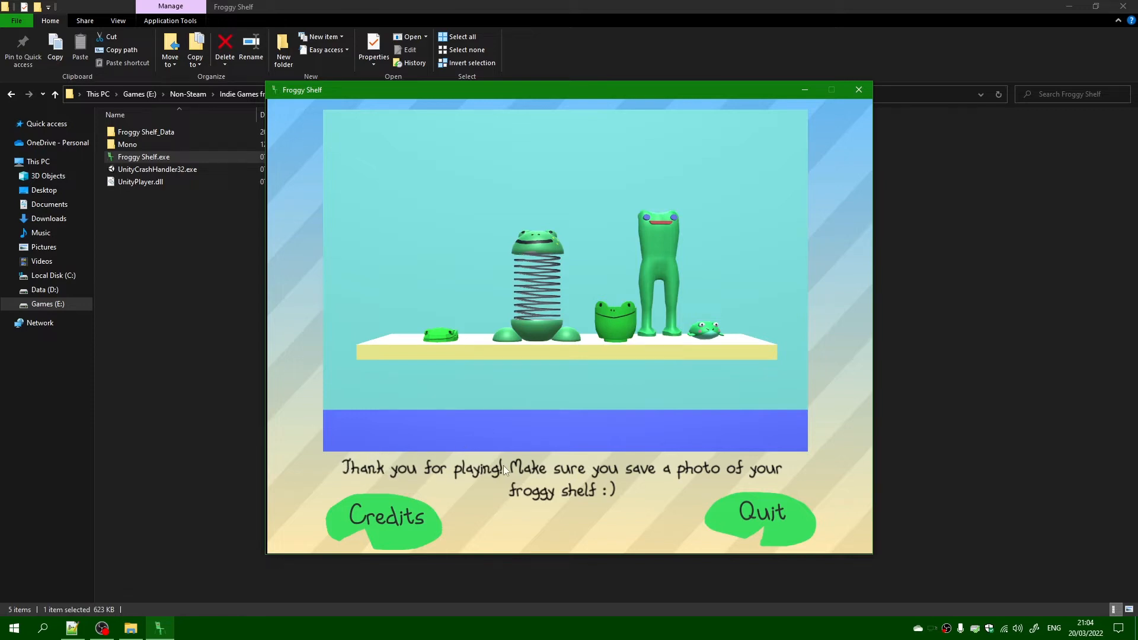
mouse_move(744, 475)
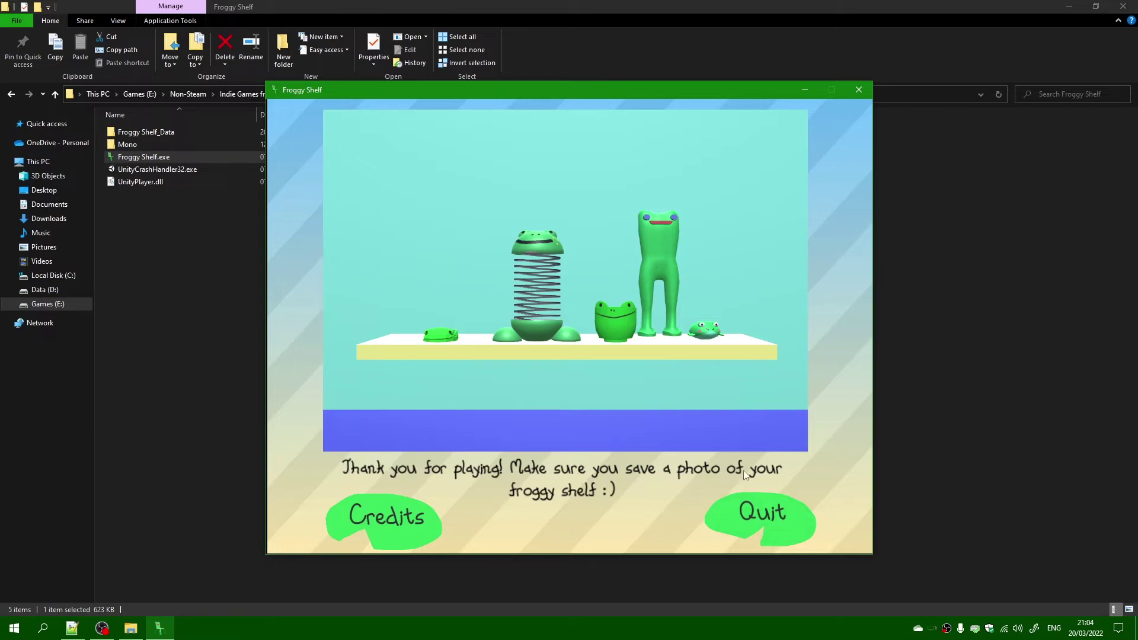
mouse_move(621, 503)
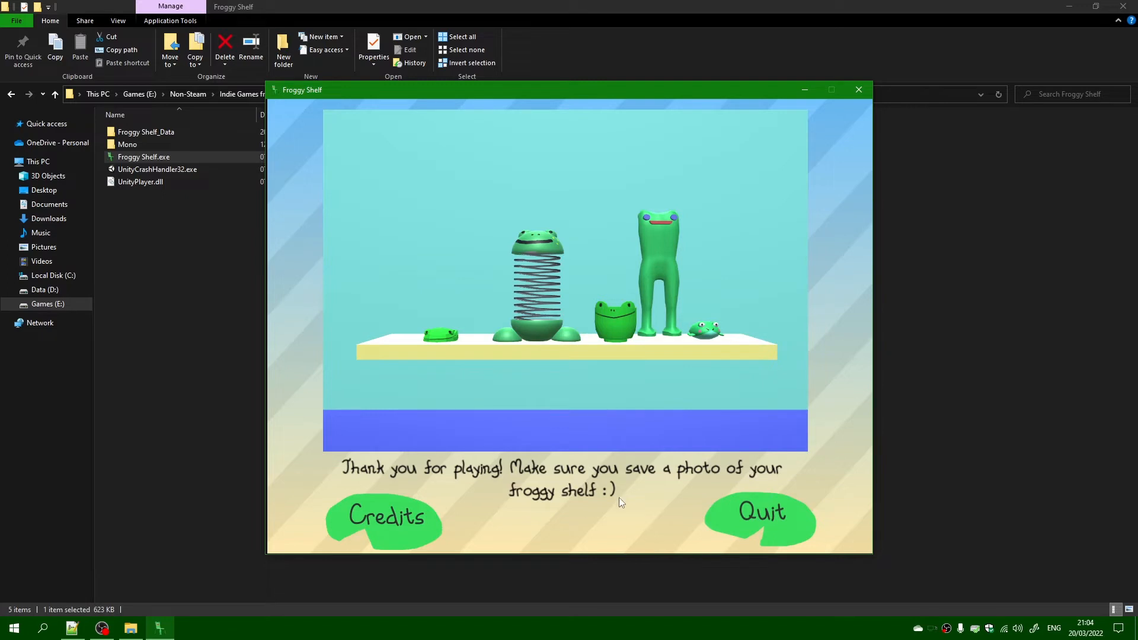
mouse_move(568, 522)
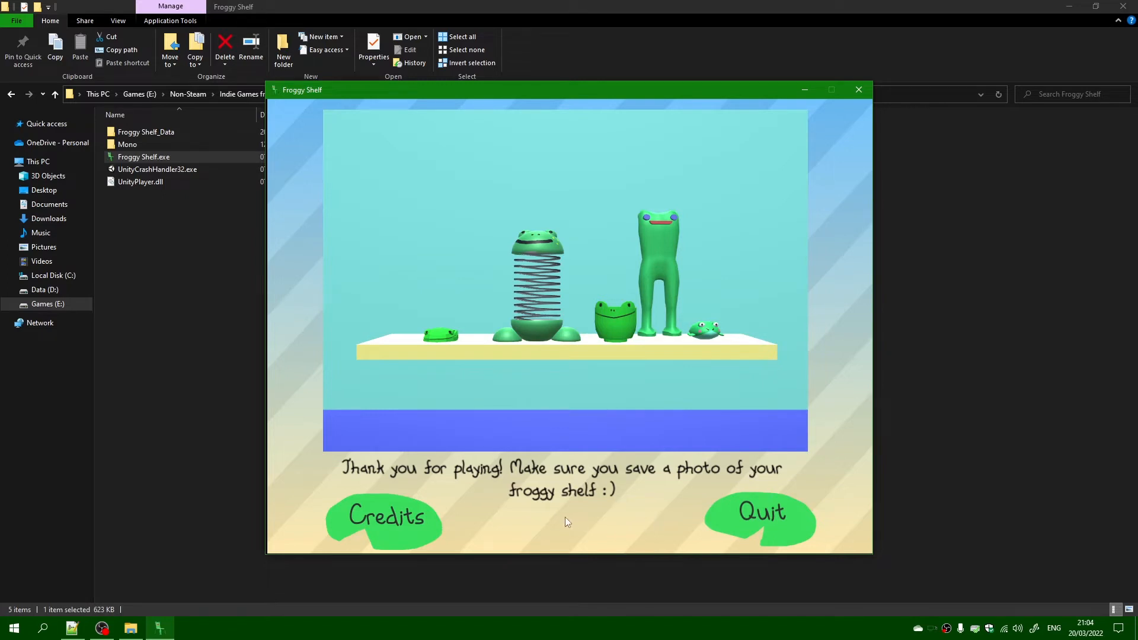
mouse_move(400, 510)
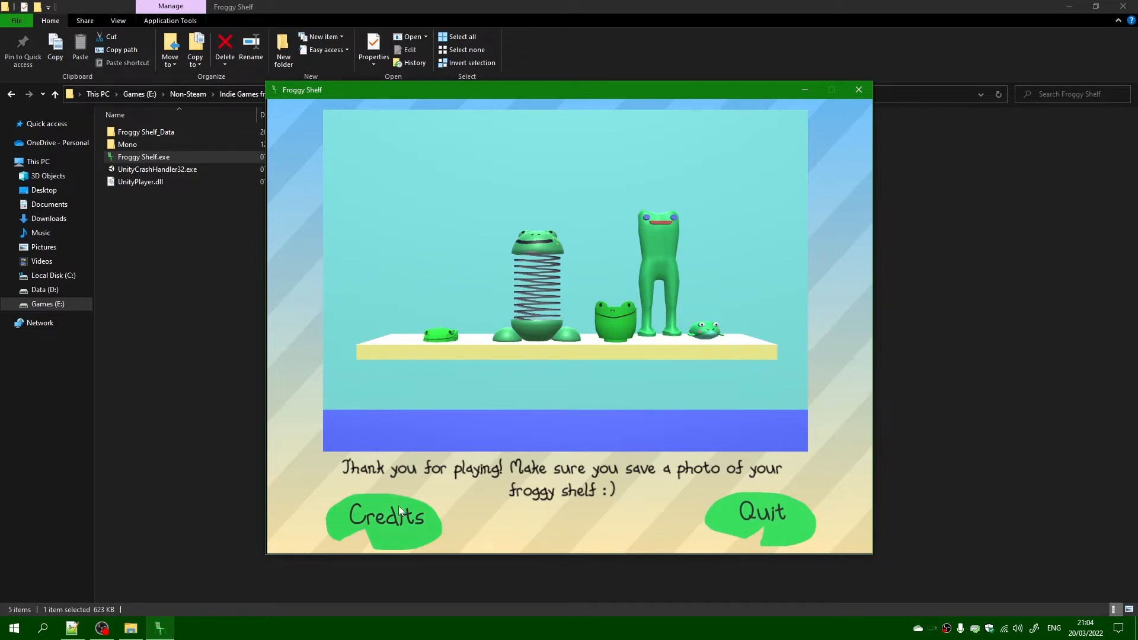
mouse_move(742, 524)
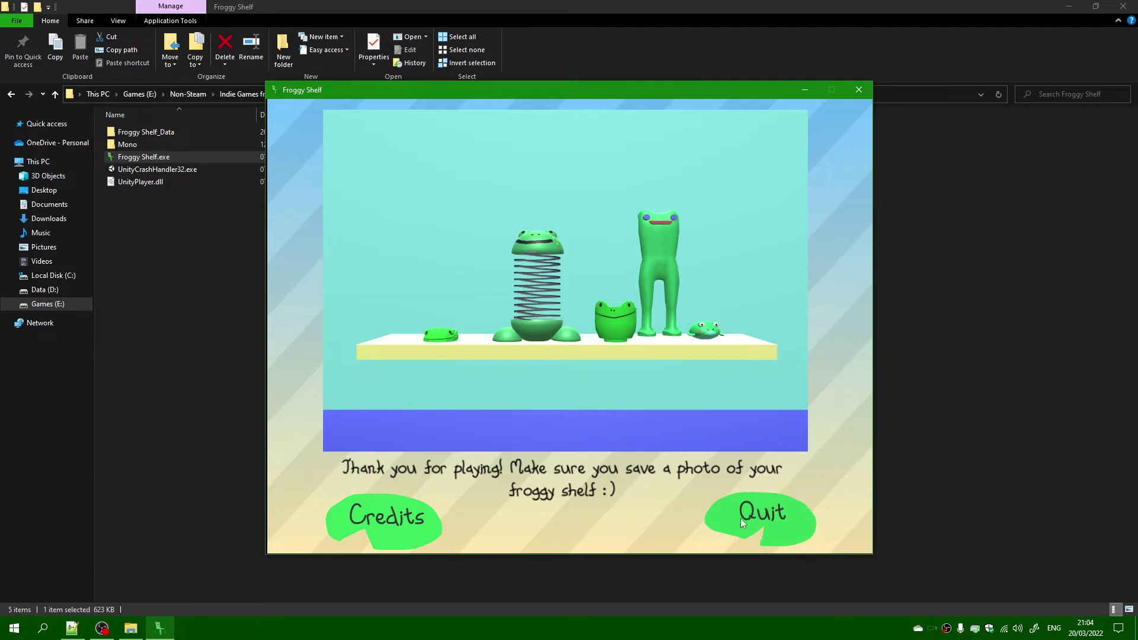
mouse_move(638, 496)
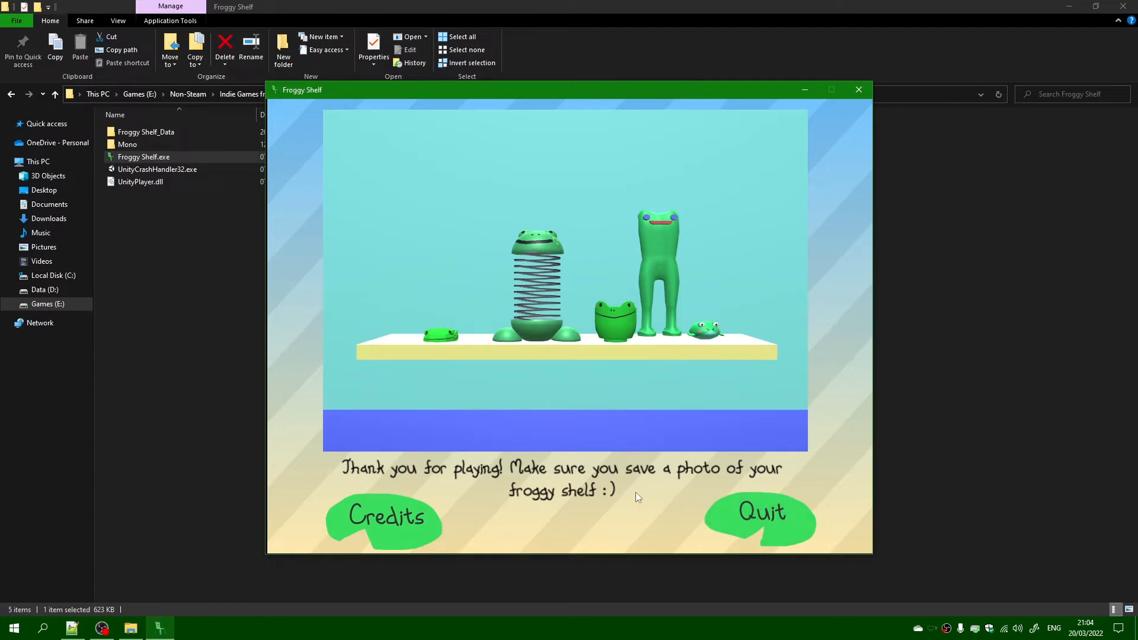
mouse_move(766, 507)
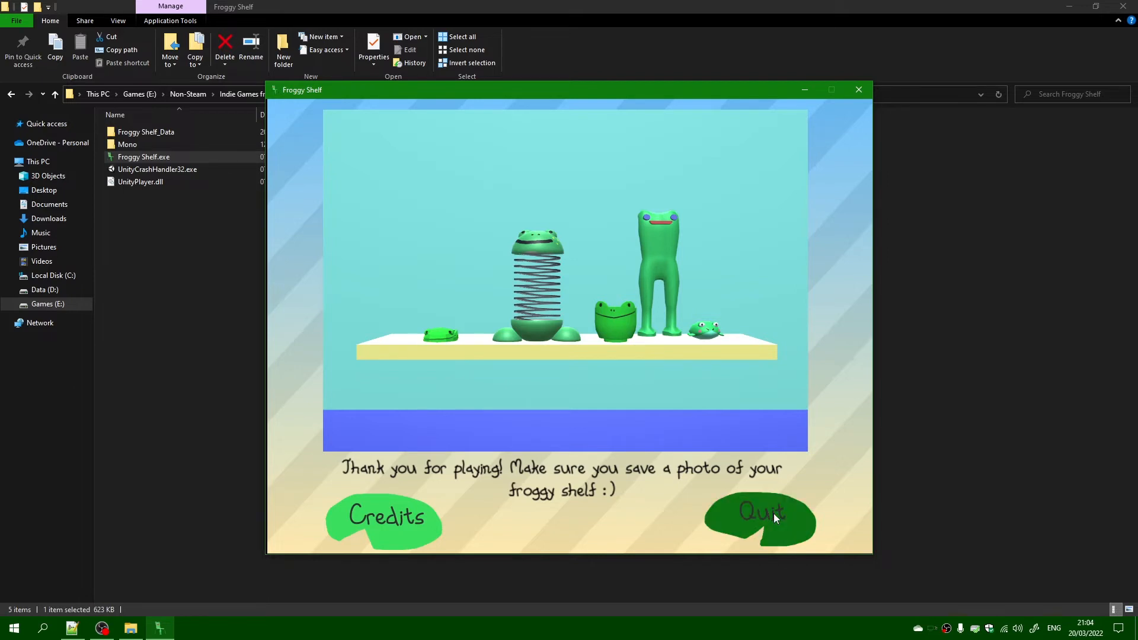
Step: Quit the game, view CameraScreenshot.png inside Froggy Shelf_Data, then close the photo viewer
click(761, 517)
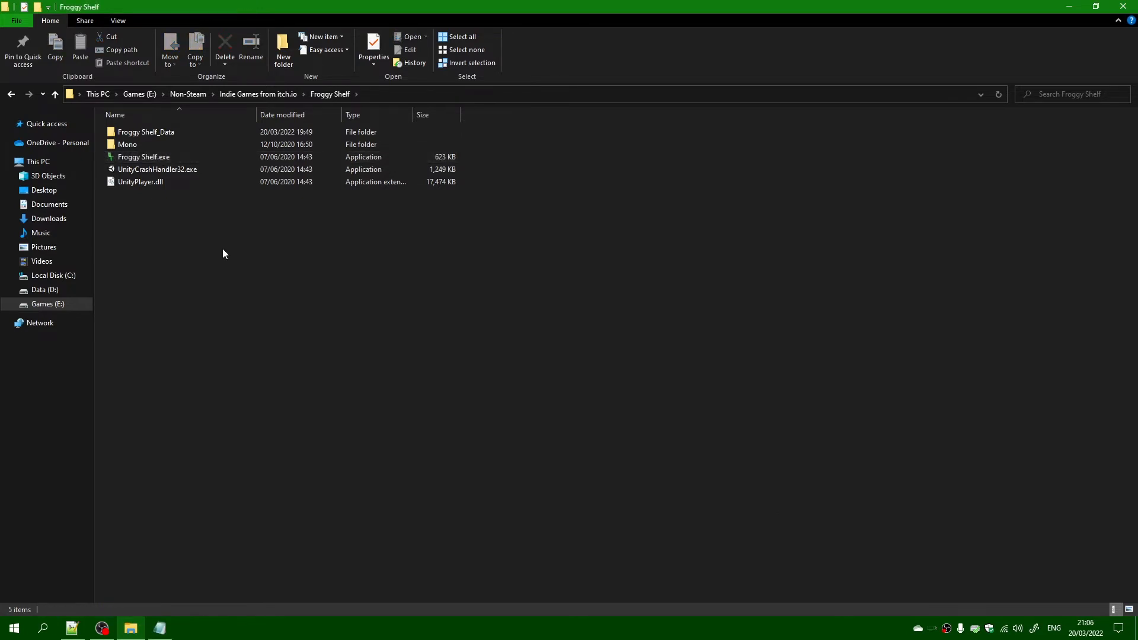
click(146, 132)
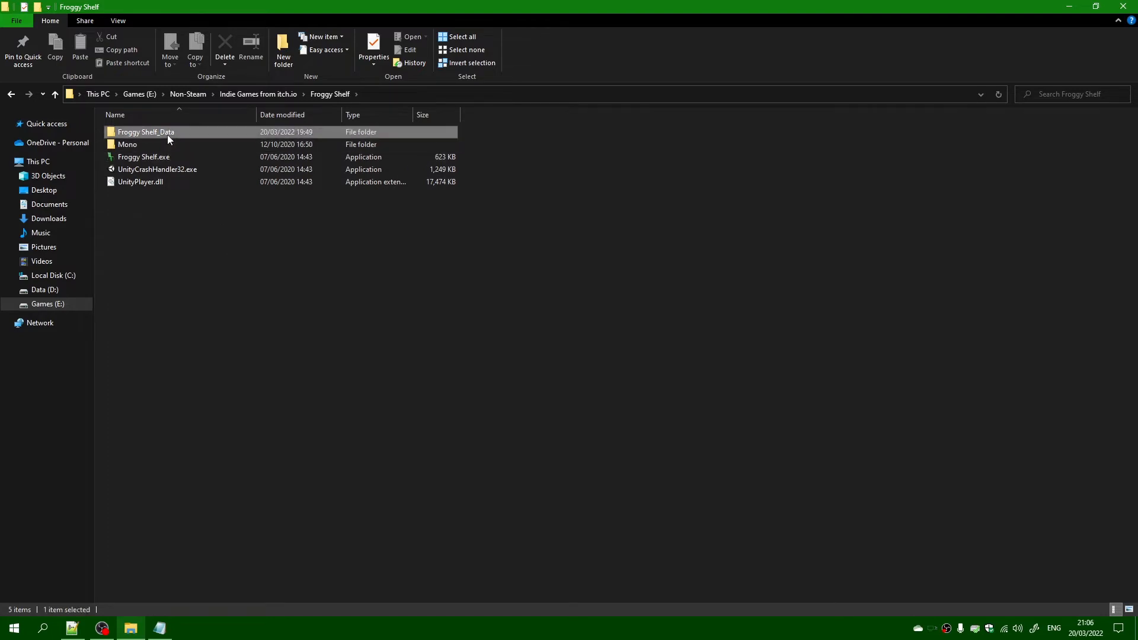
double_click(146, 131)
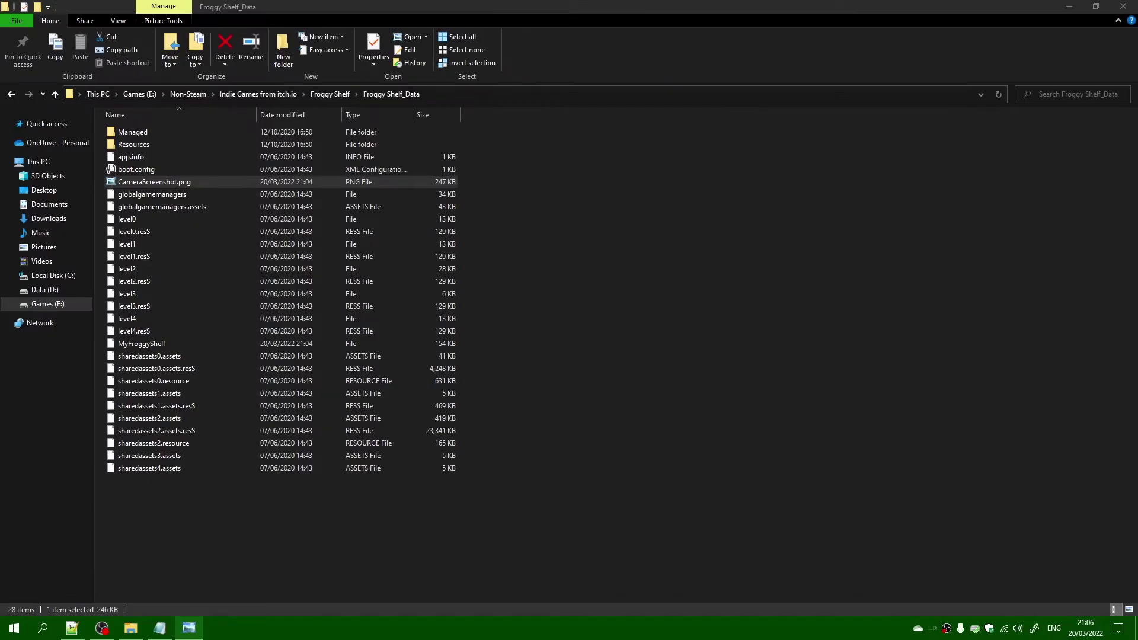
double_click(154, 181)
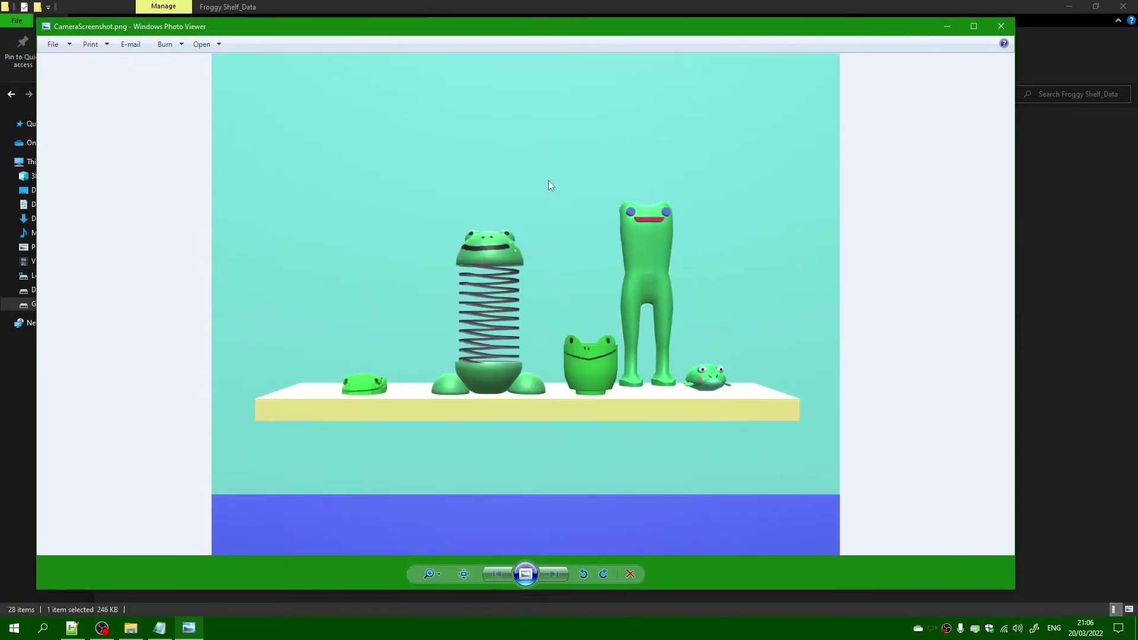
mouse_move(510, 166)
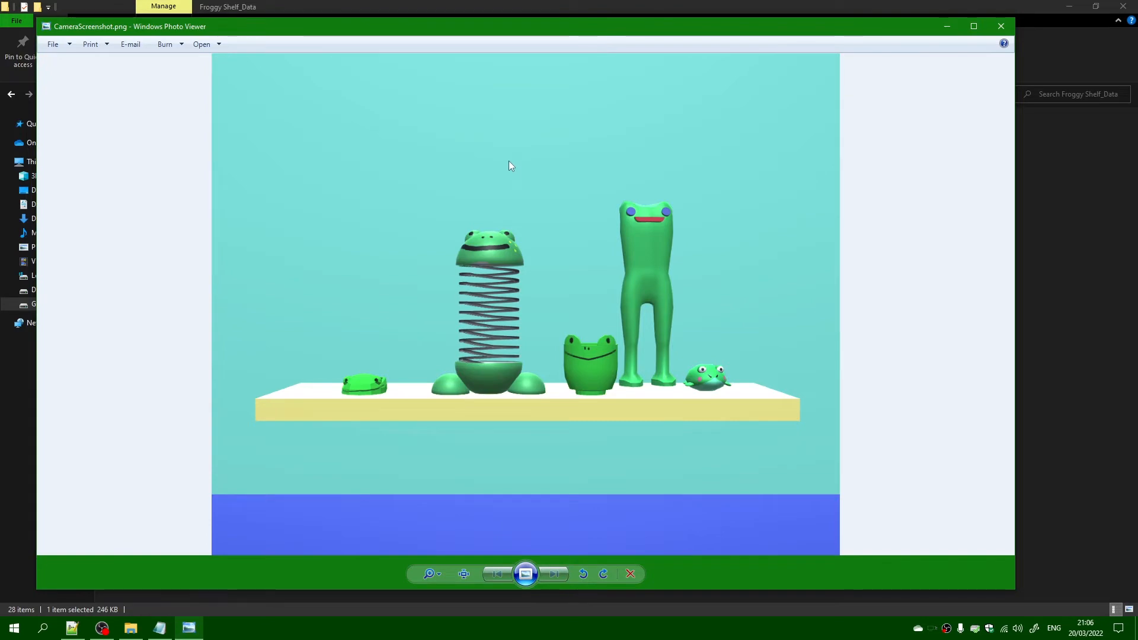
mouse_move(951, 46)
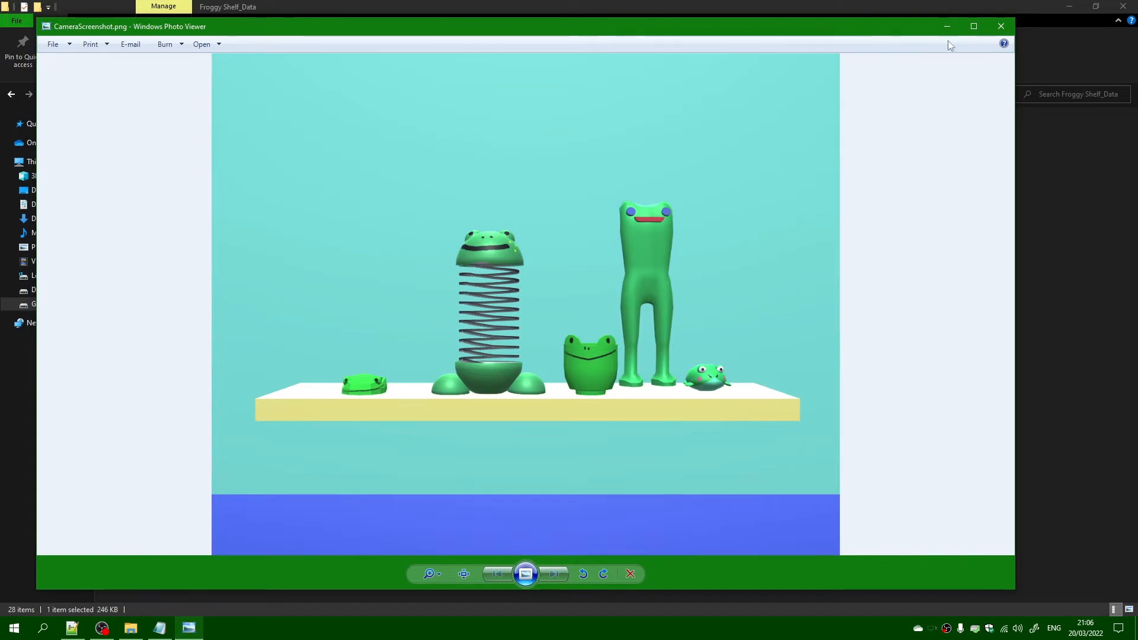
click(1001, 26)
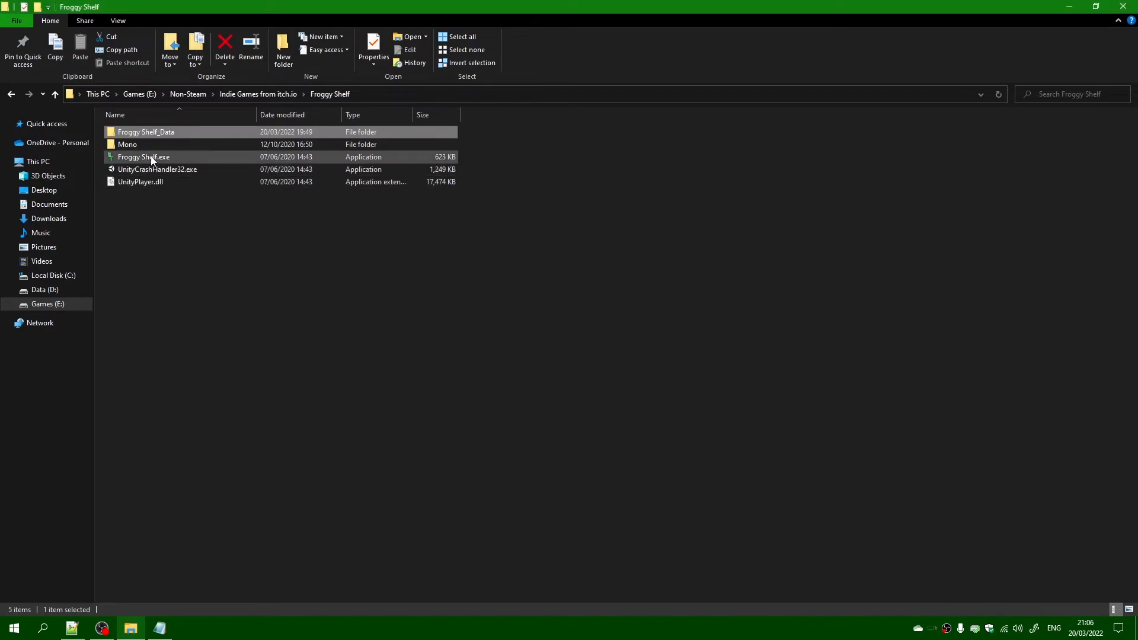
Step: Relaunch Froggy Shelf windowed and begin a new game from the title screen
double_click(144, 157)
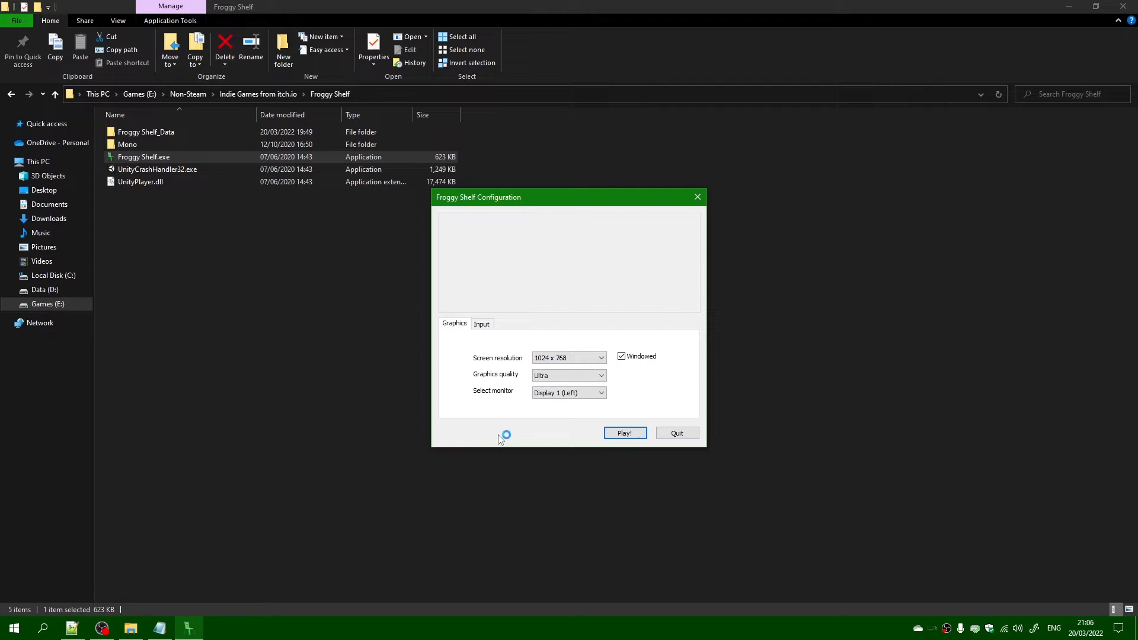
click(625, 432)
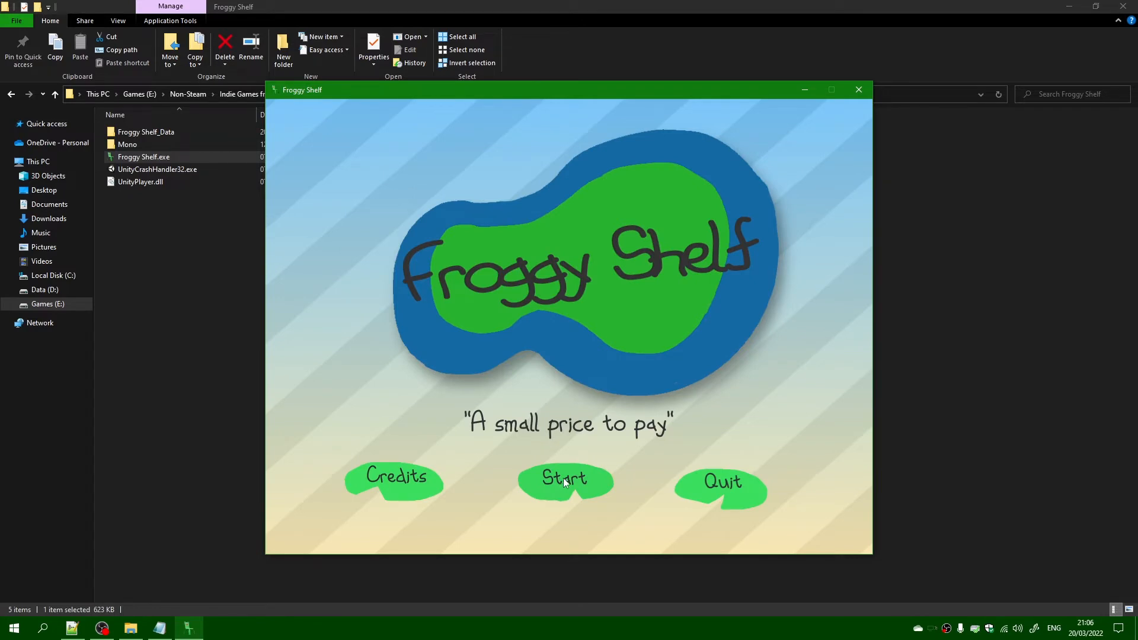
click(567, 480)
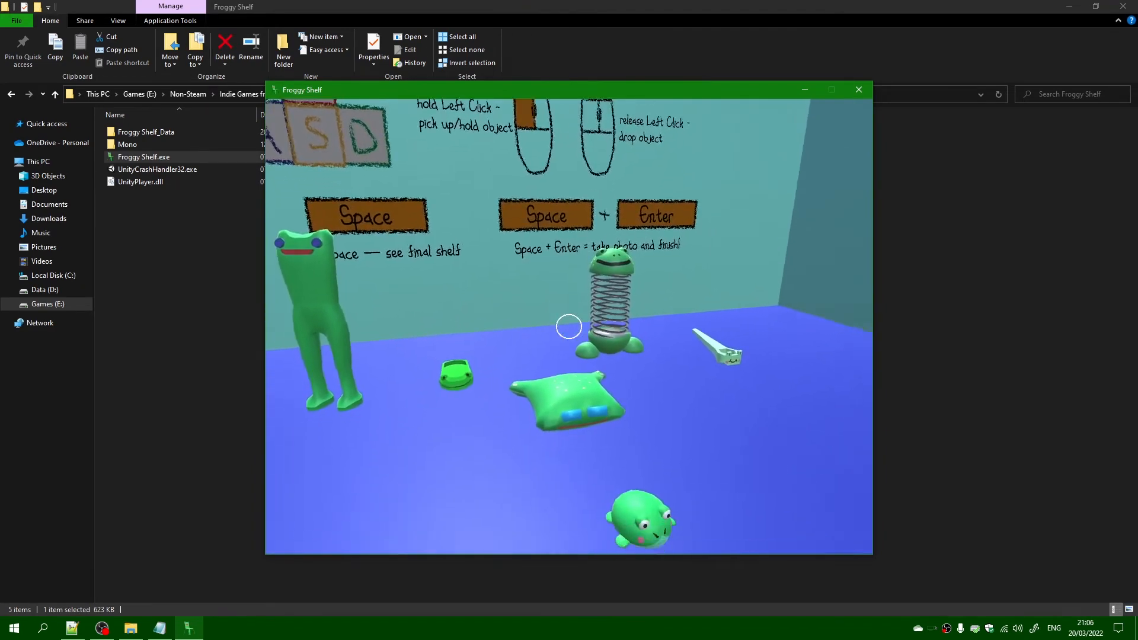
Step: Pick up frogs in the frog room before returning to the Froggy Shelf_Data folder
key(space)
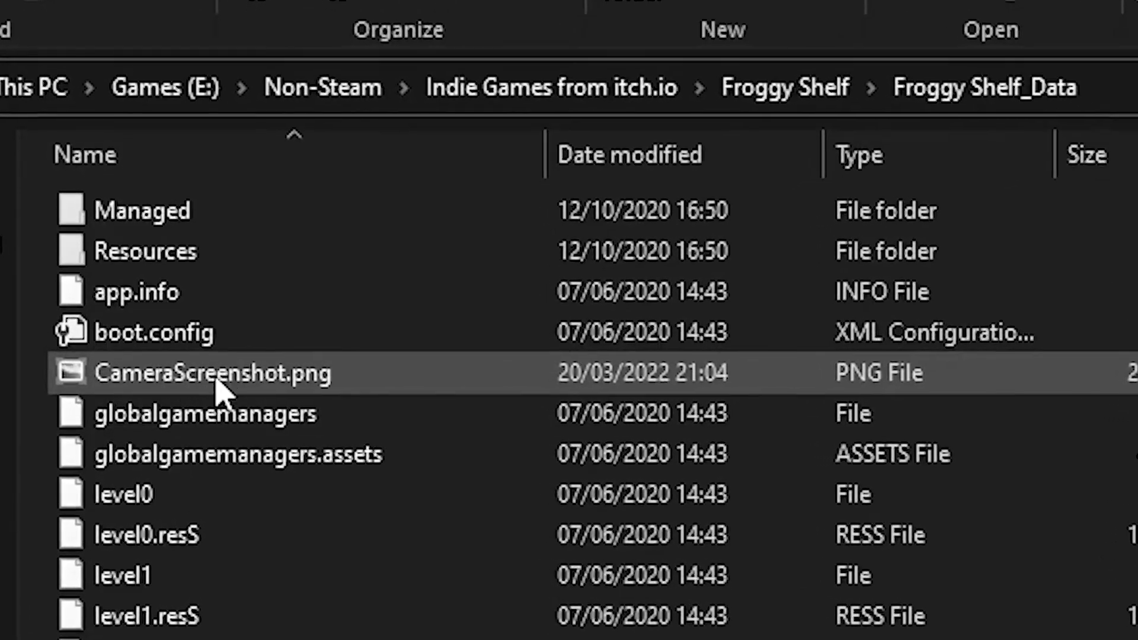
mouse_move(220, 387)
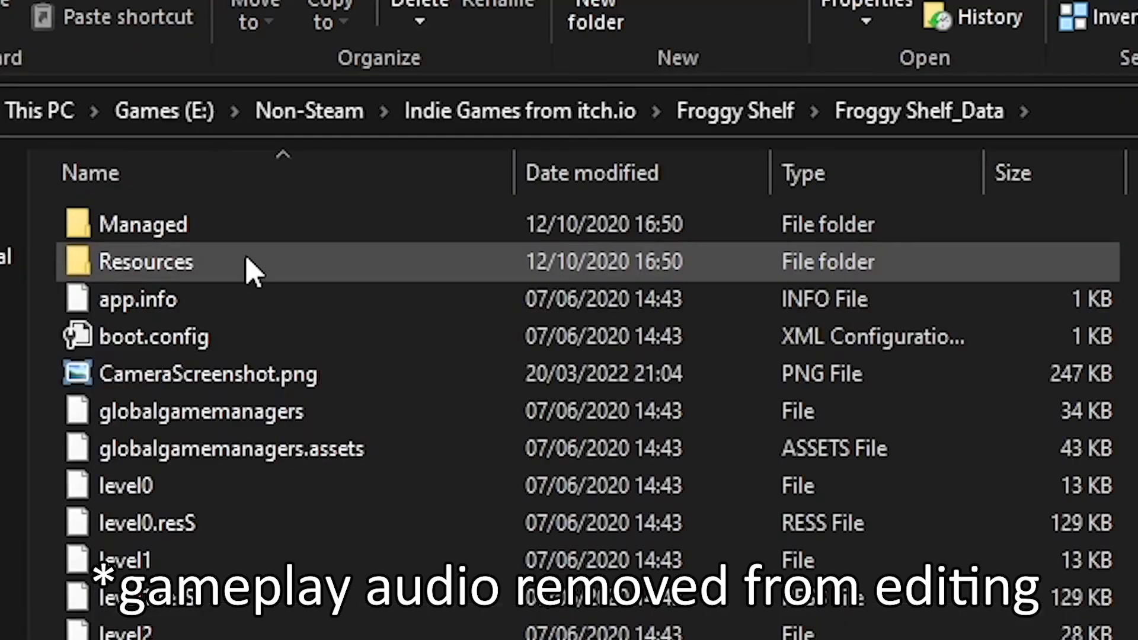
Step: Rename the earlier photo to CameraScreenshot_1.png
click(208, 374)
text(_)
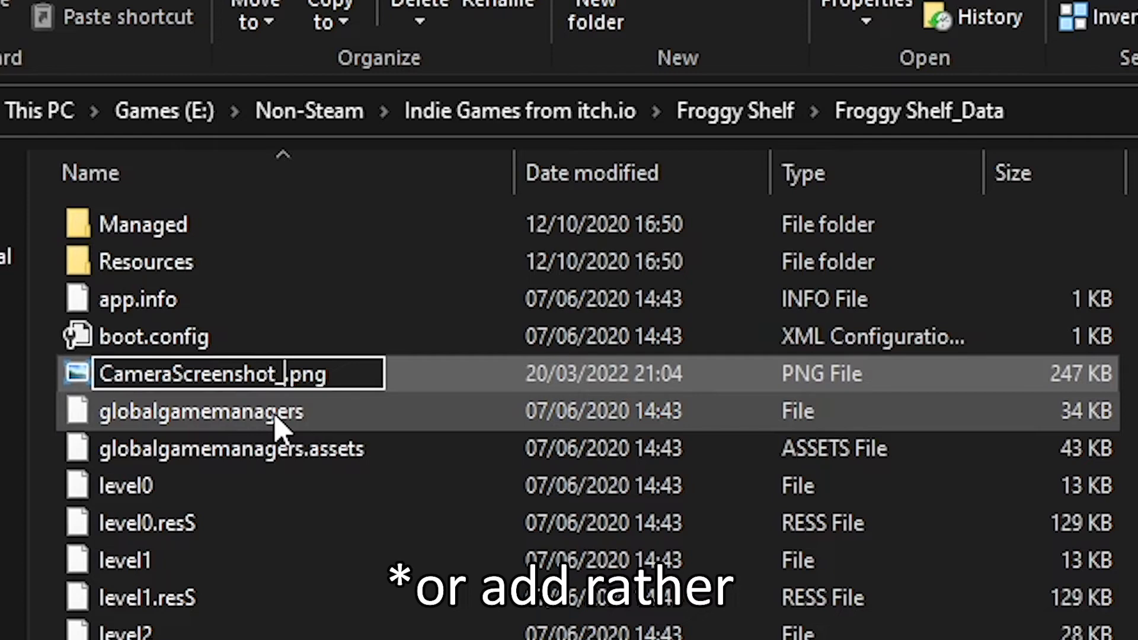
text(1)
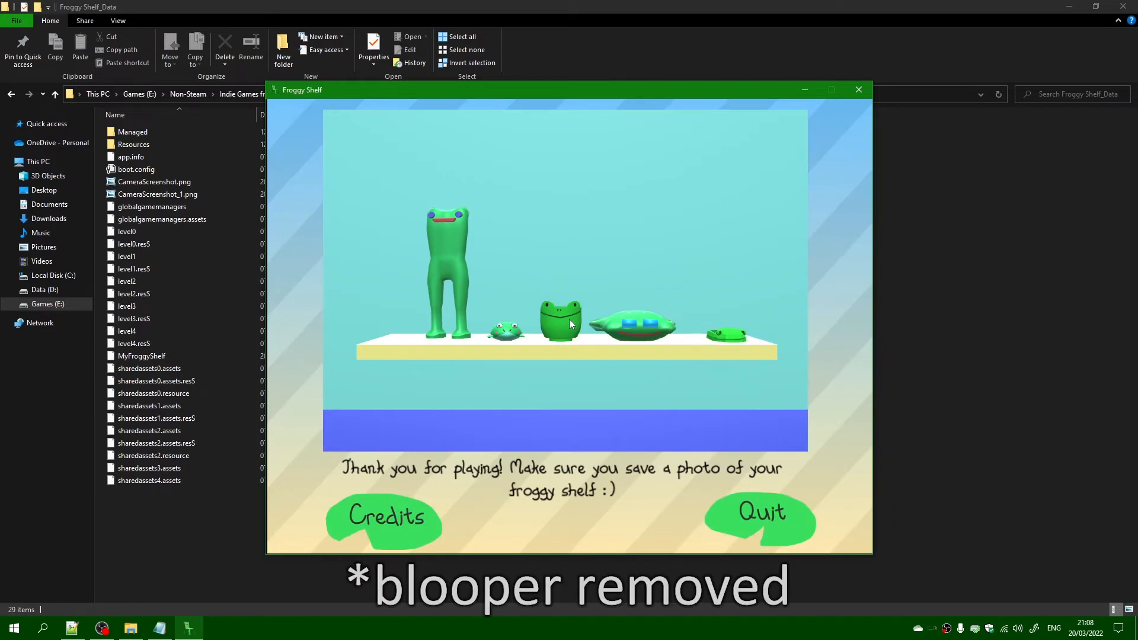
Step: Quit after the finished shelf, rename the new CameraScreenshot.png with a numbered suffix, and relaunch the game
click(154, 183)
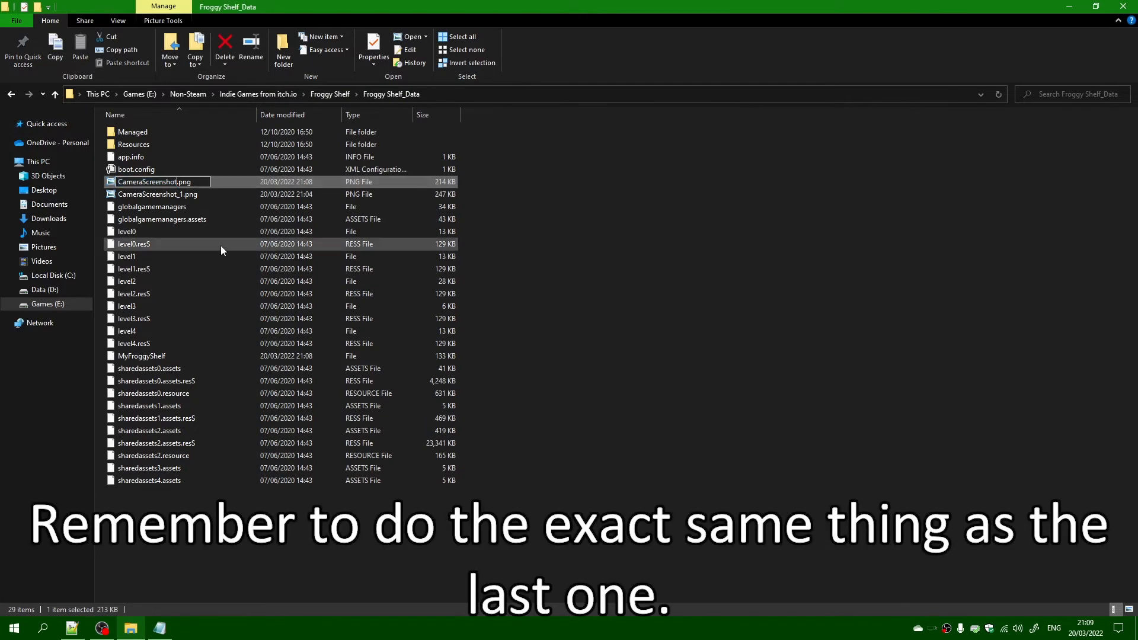
text(_)
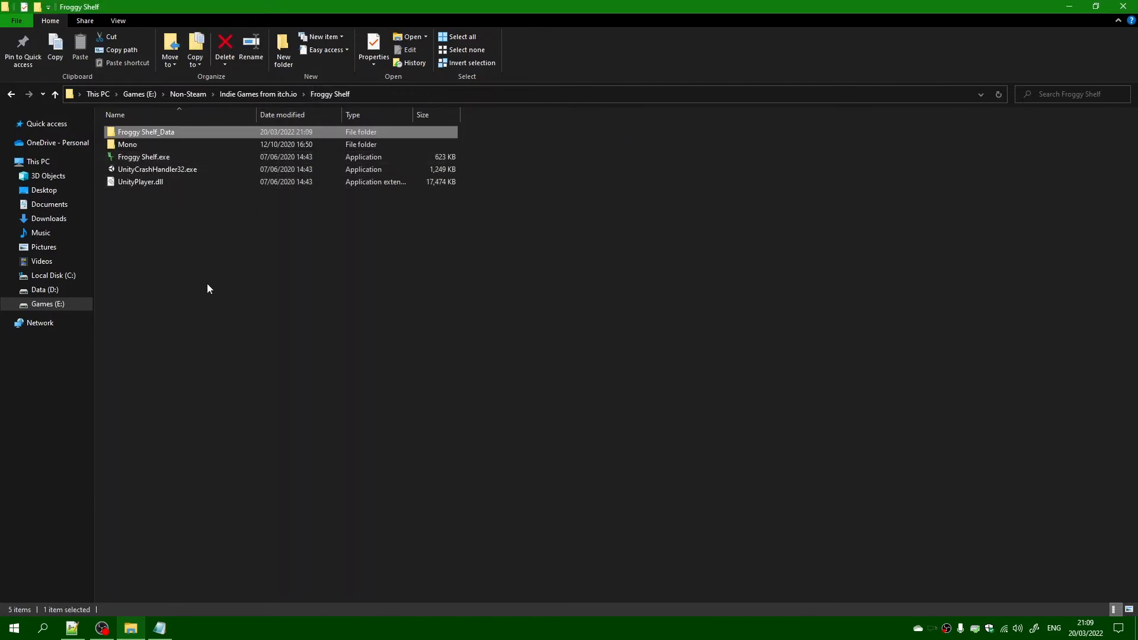
double_click(145, 156)
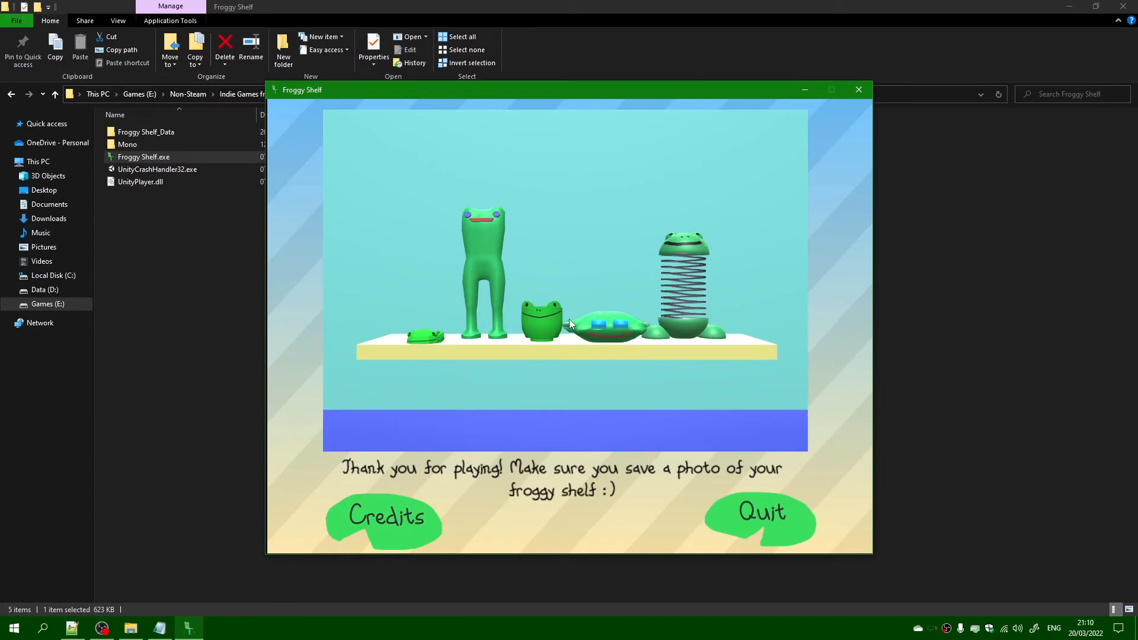
mouse_move(750, 518)
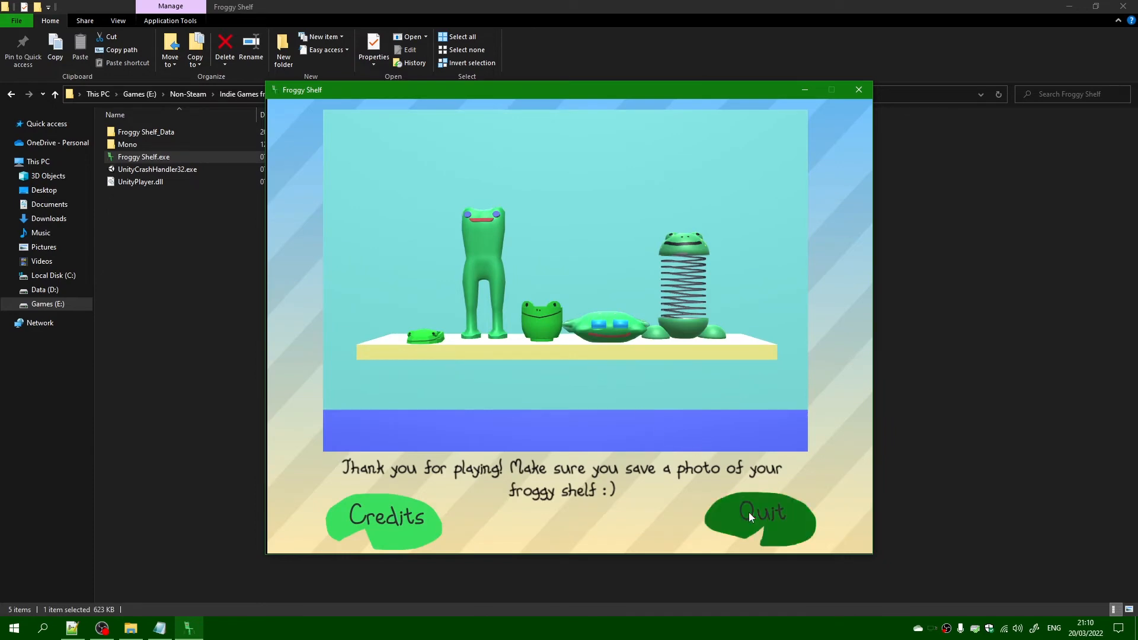
click(760, 515)
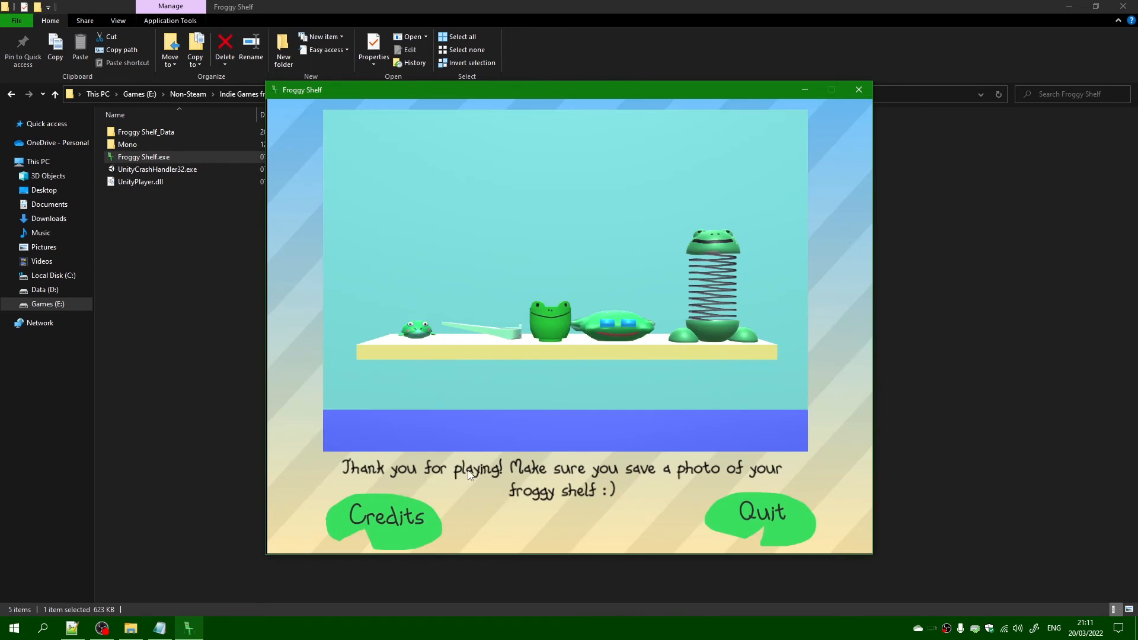
mouse_move(477, 480)
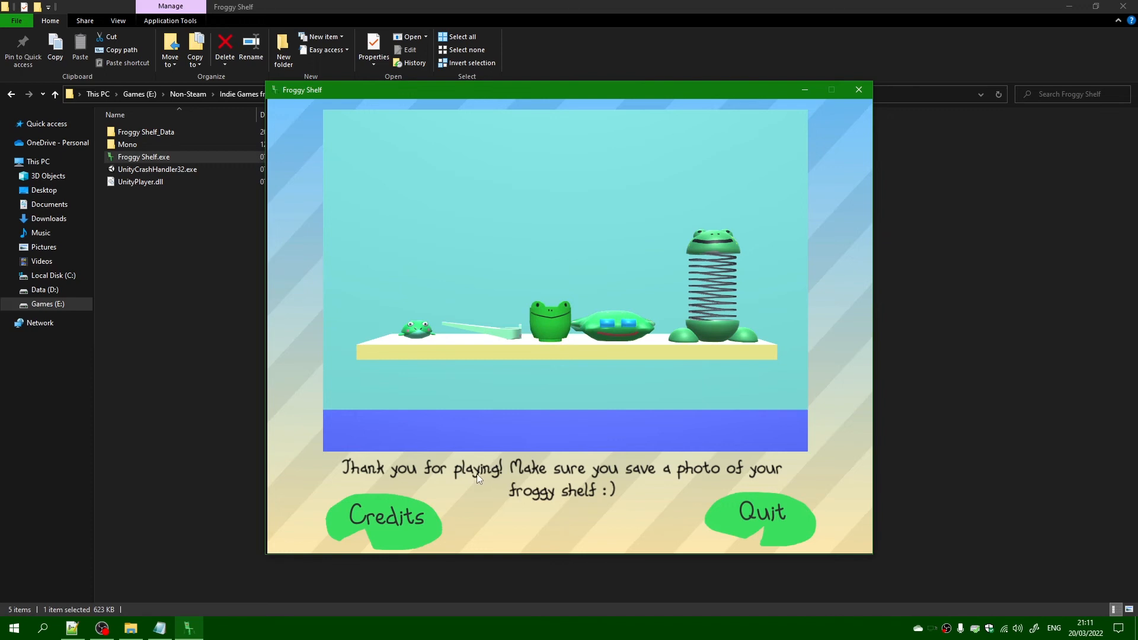
mouse_move(396, 522)
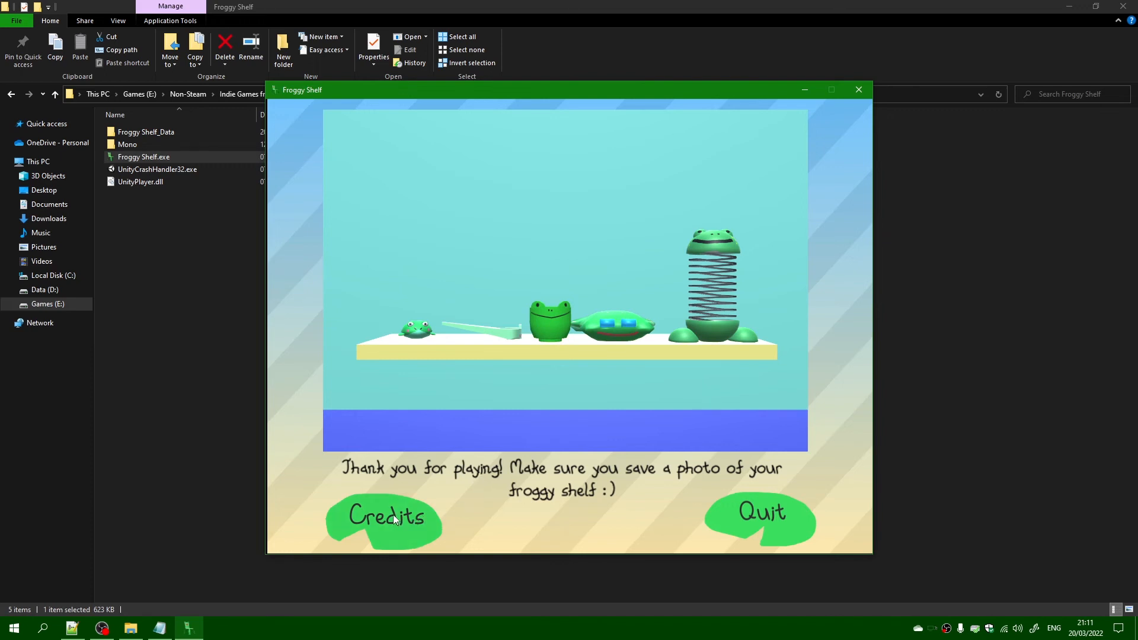
Step: Select the Credits lily pad on the final shelf screen
click(387, 520)
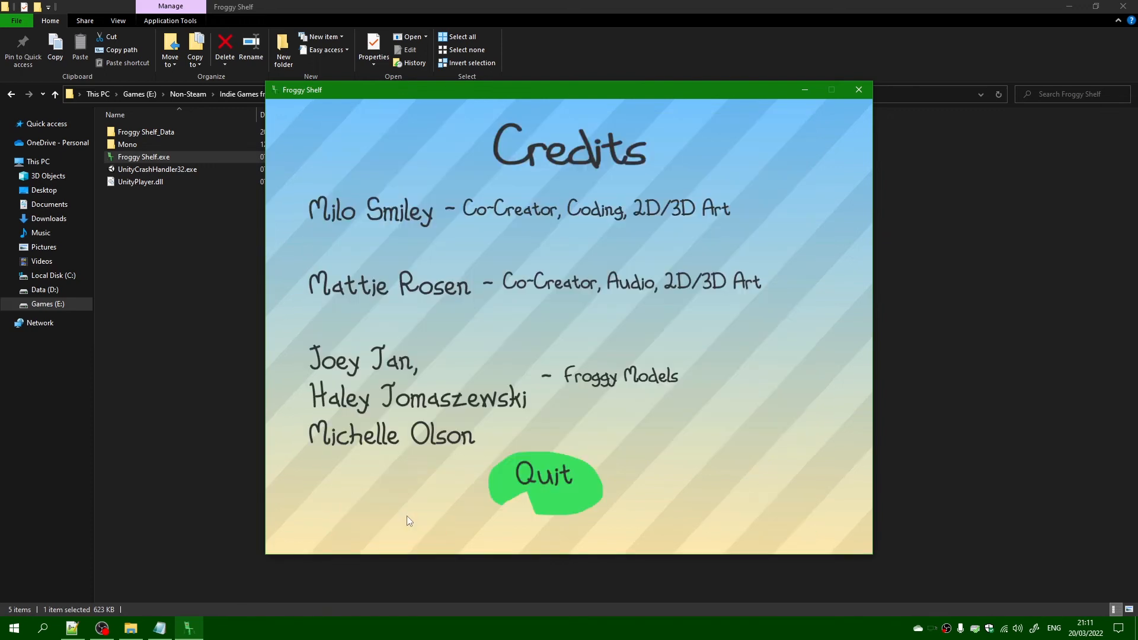
mouse_move(749, 306)
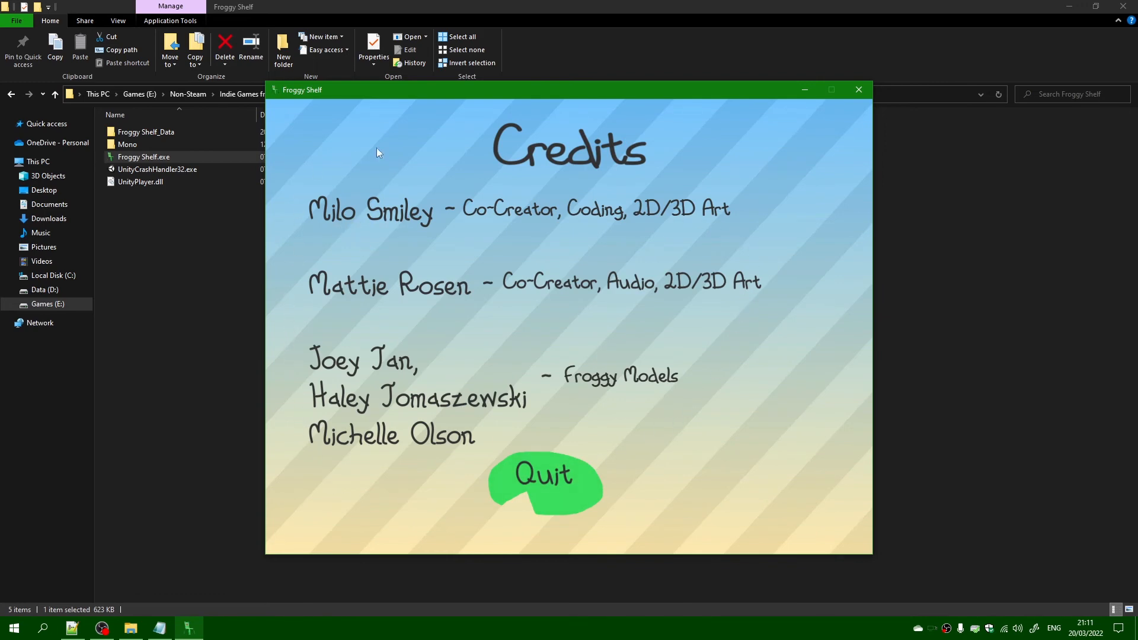
mouse_move(722, 487)
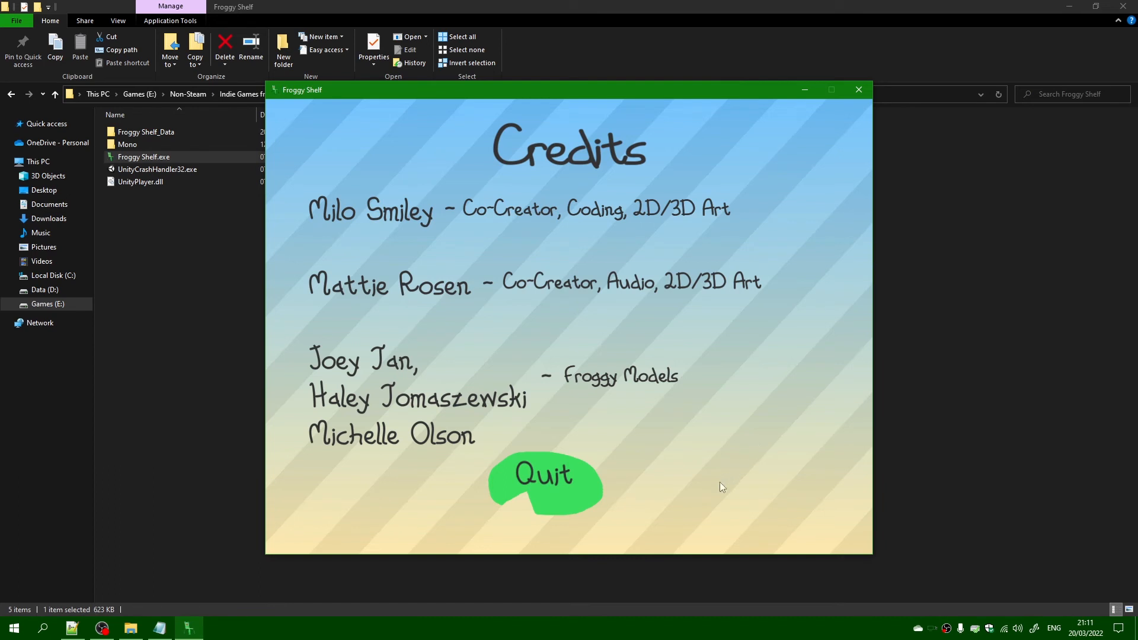
mouse_move(275, 158)
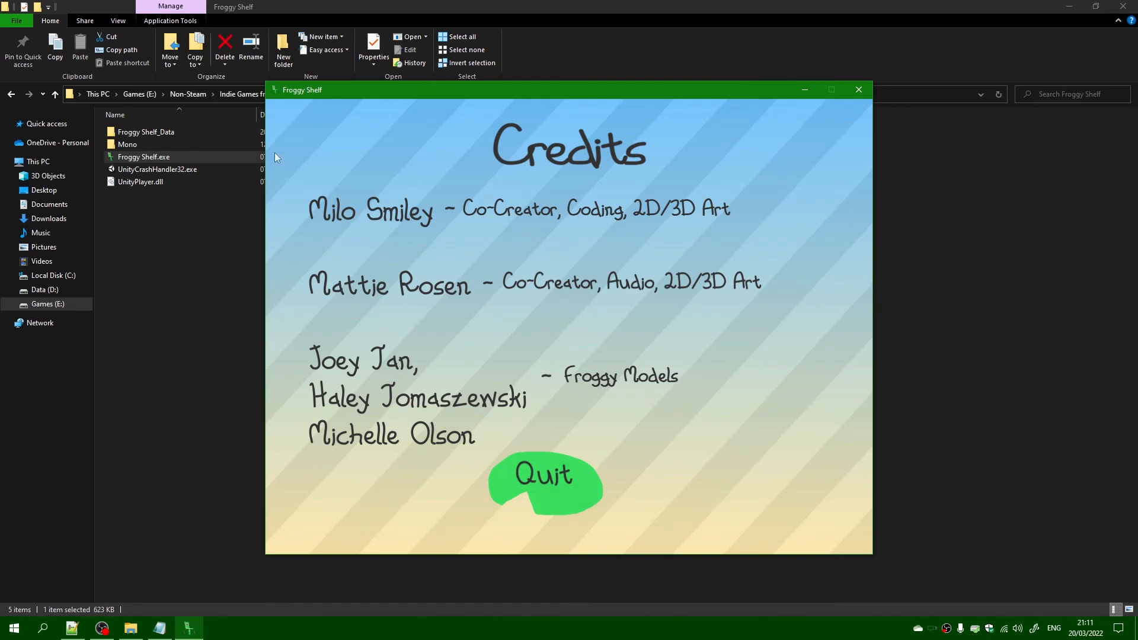
mouse_move(636, 491)
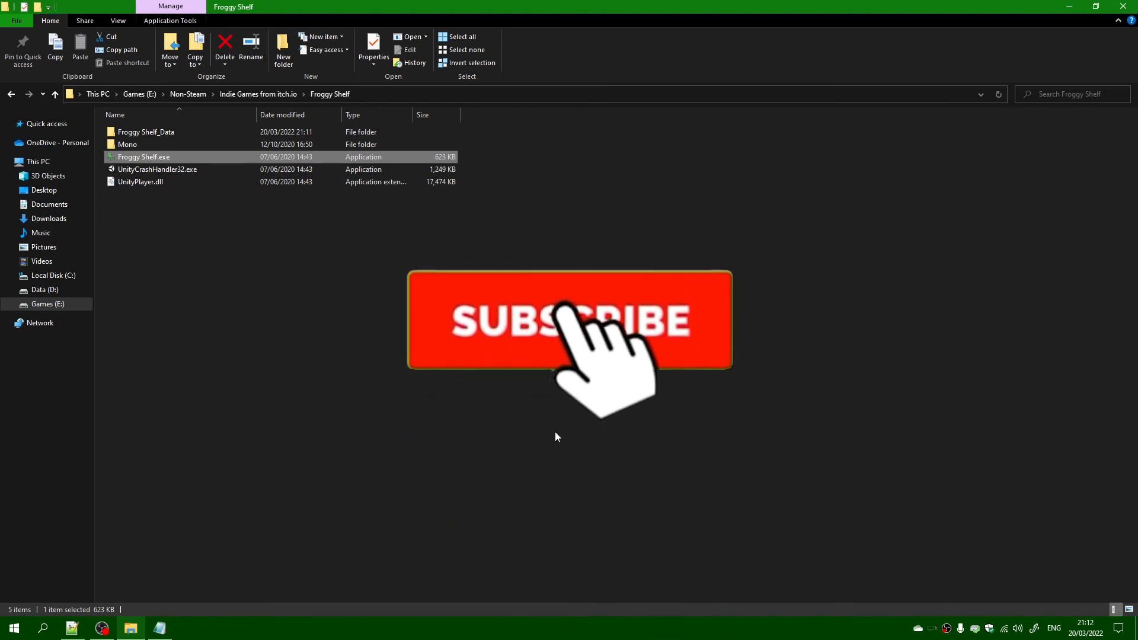
Step: Quit the game so File Explorer shows the Froggy Shelf folder again
click(568, 322)
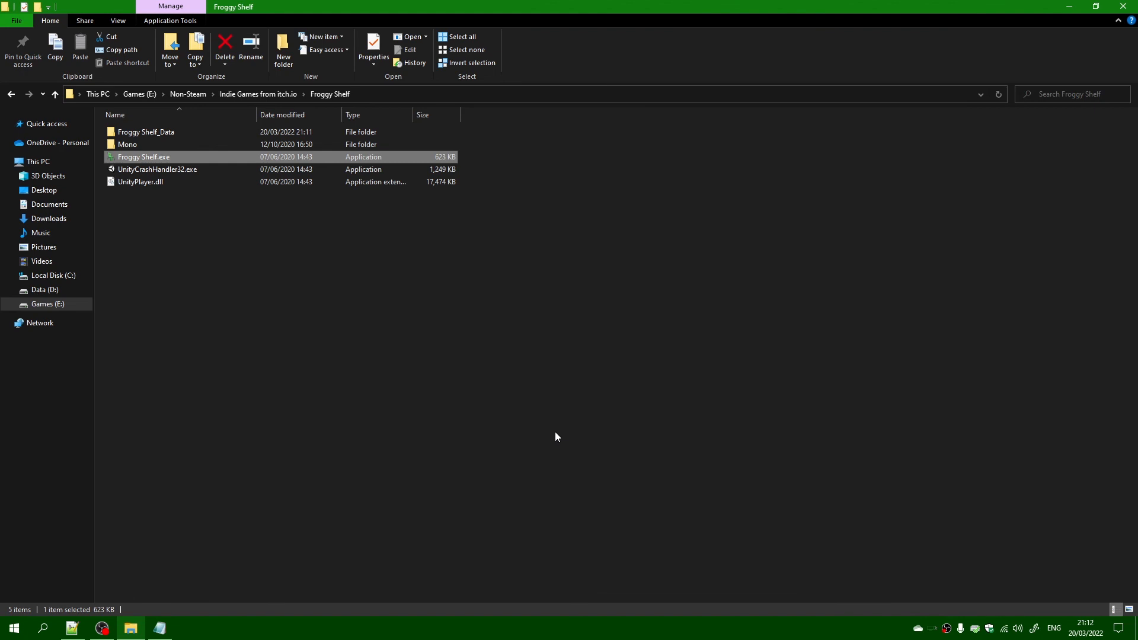
mouse_move(357, 342)
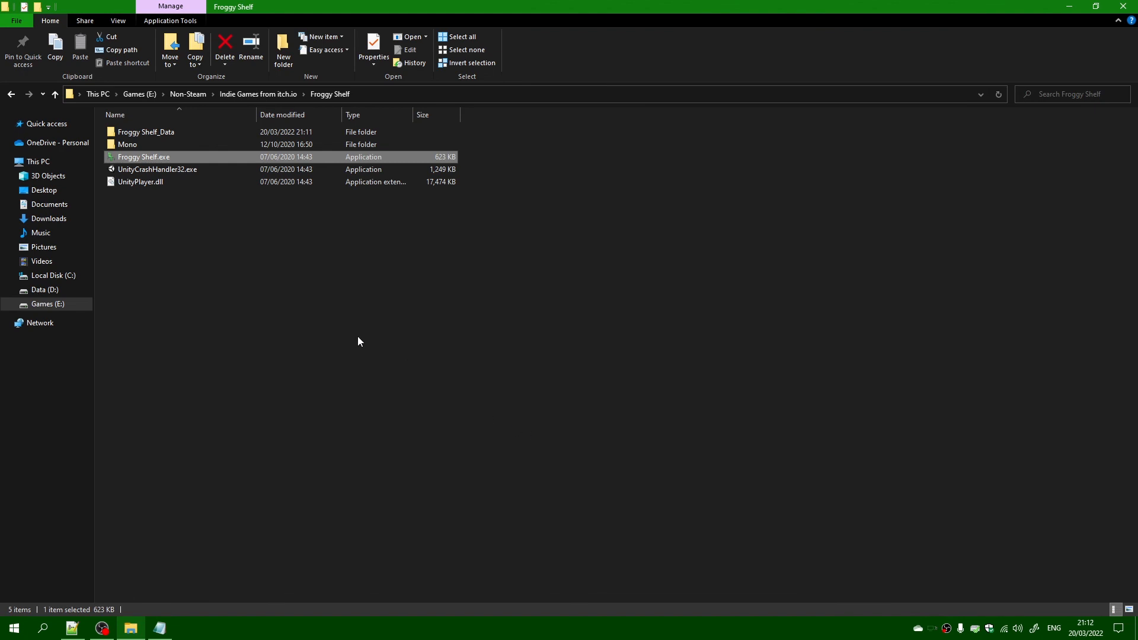
mouse_move(218, 293)
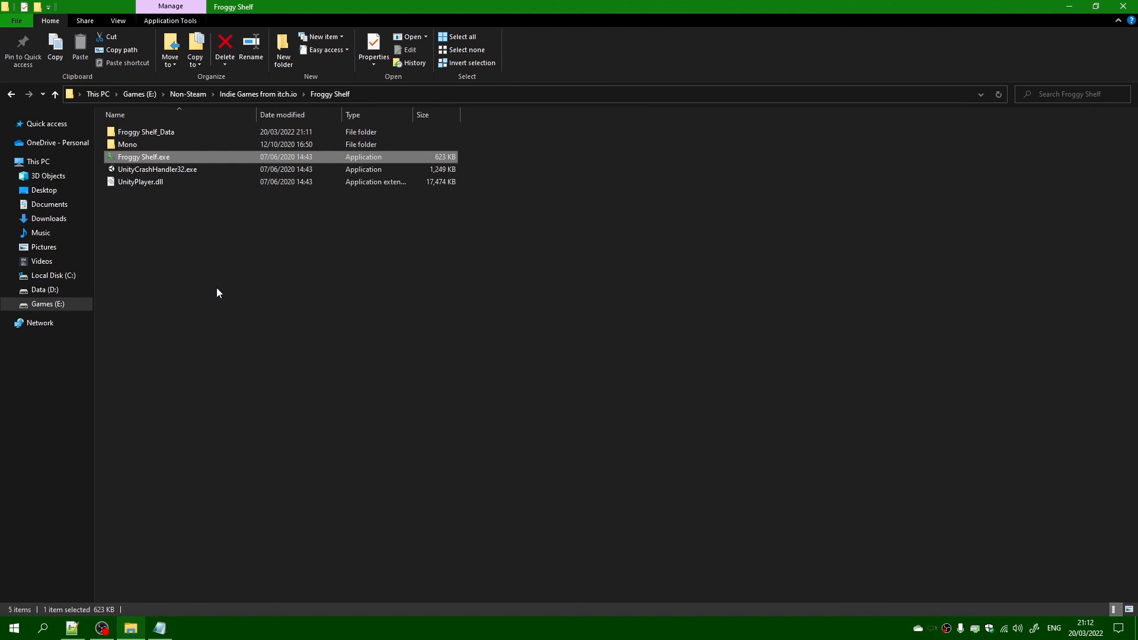
mouse_move(219, 290)
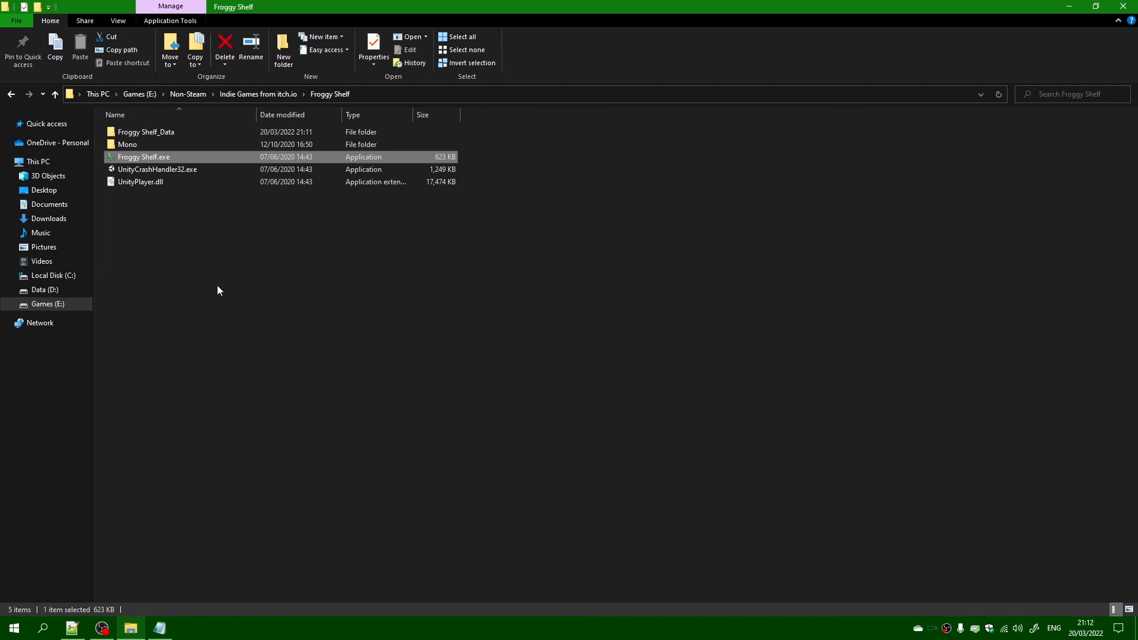
mouse_move(224, 289)
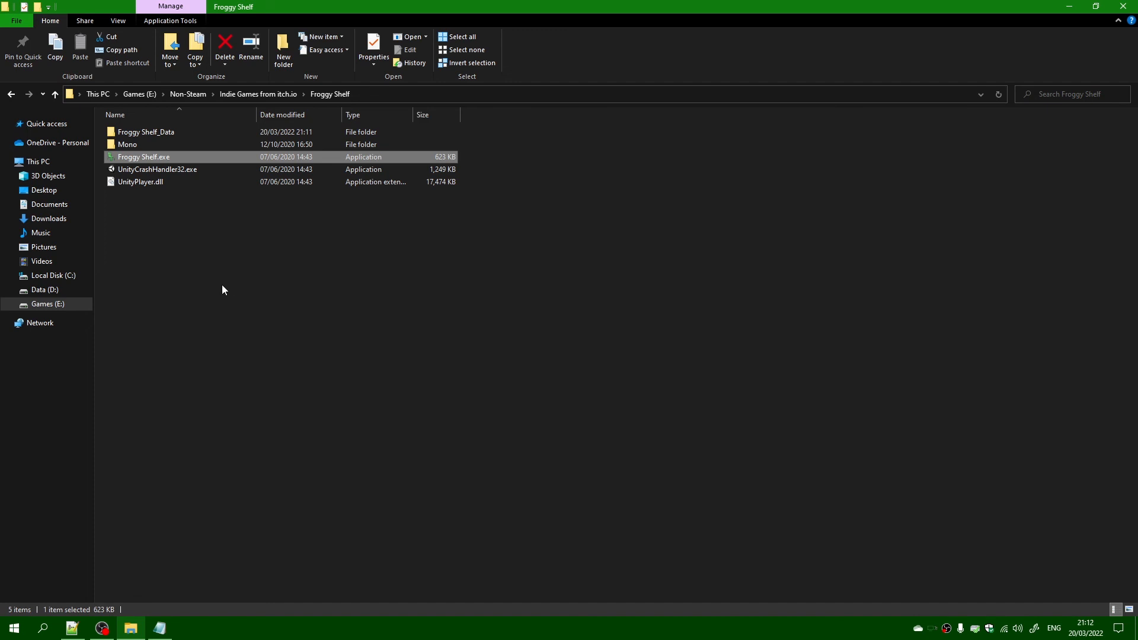
Step: Open Froggy Shelf_Data and select CameraScreenshot_3.png among the four saved photos
double_click(147, 131)
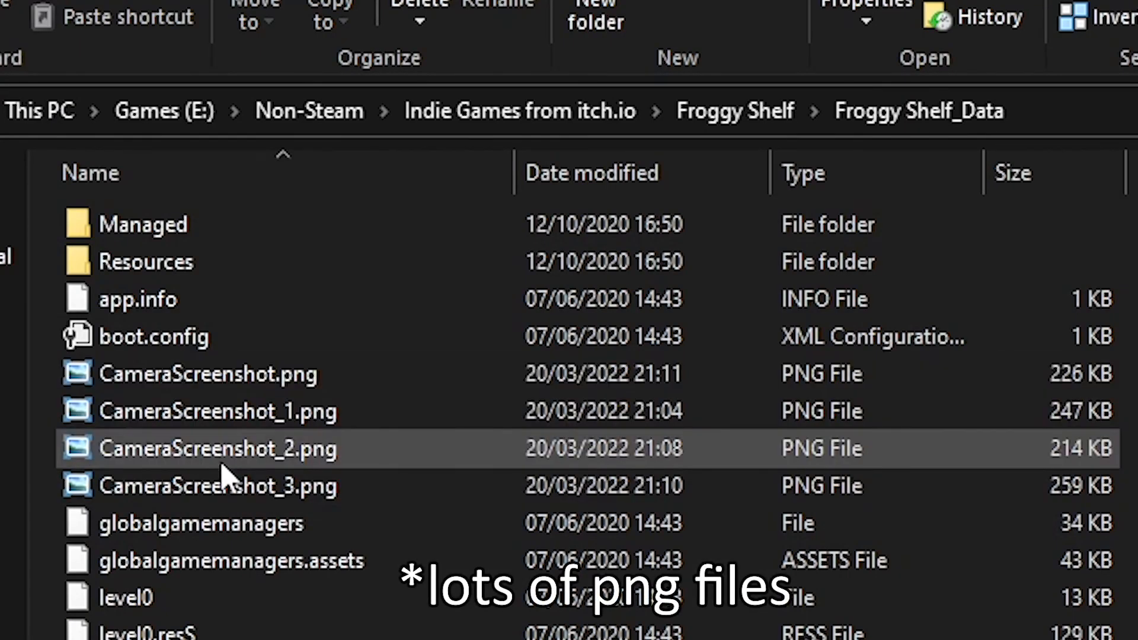
click(218, 486)
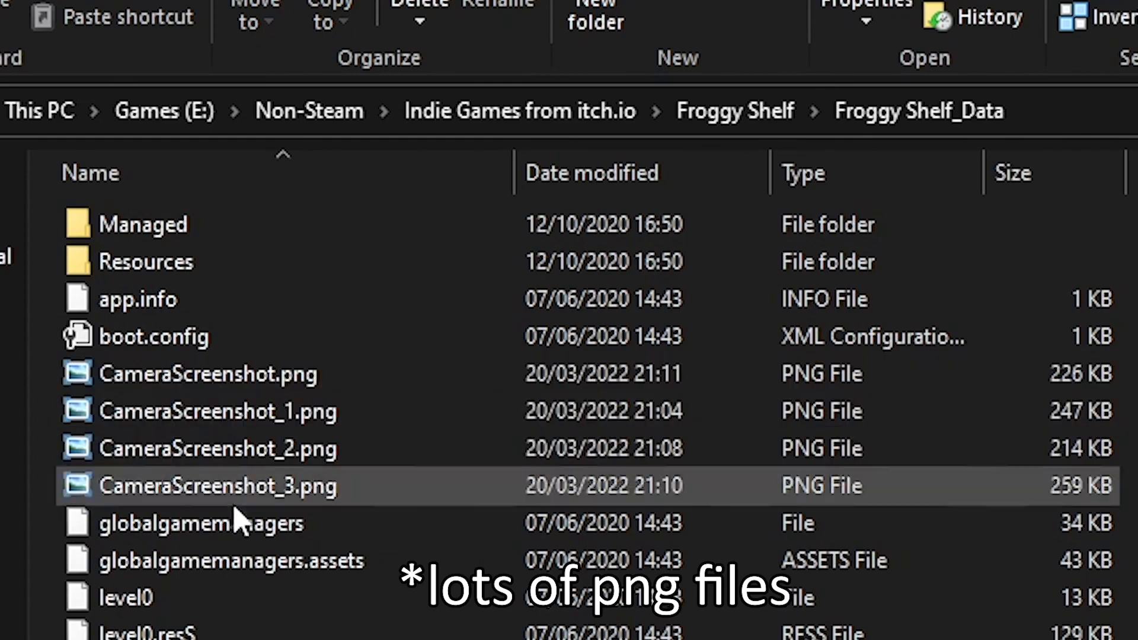